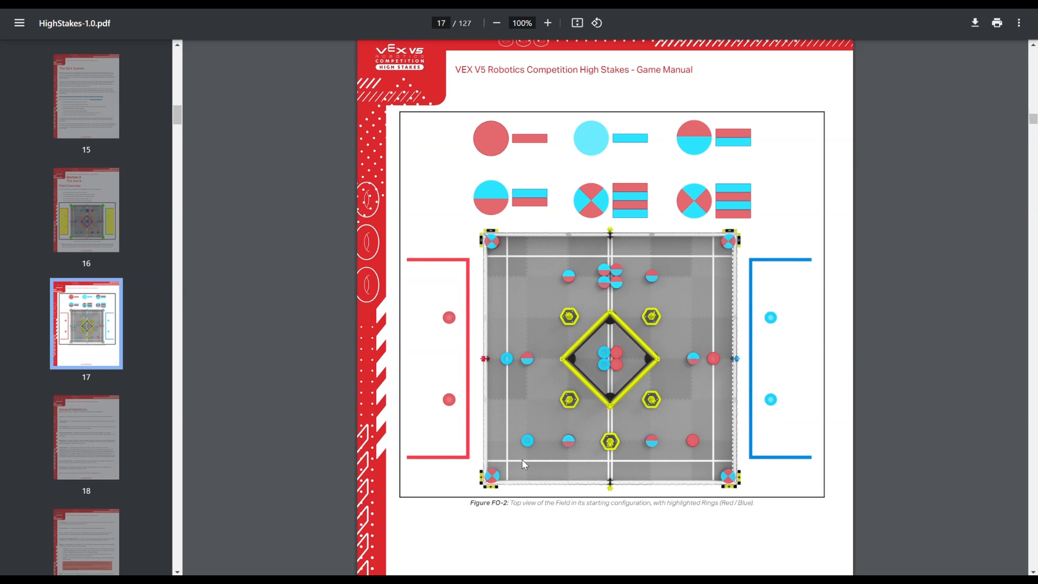
{"action": "mouse_move", "coordinate": [388, 157]}
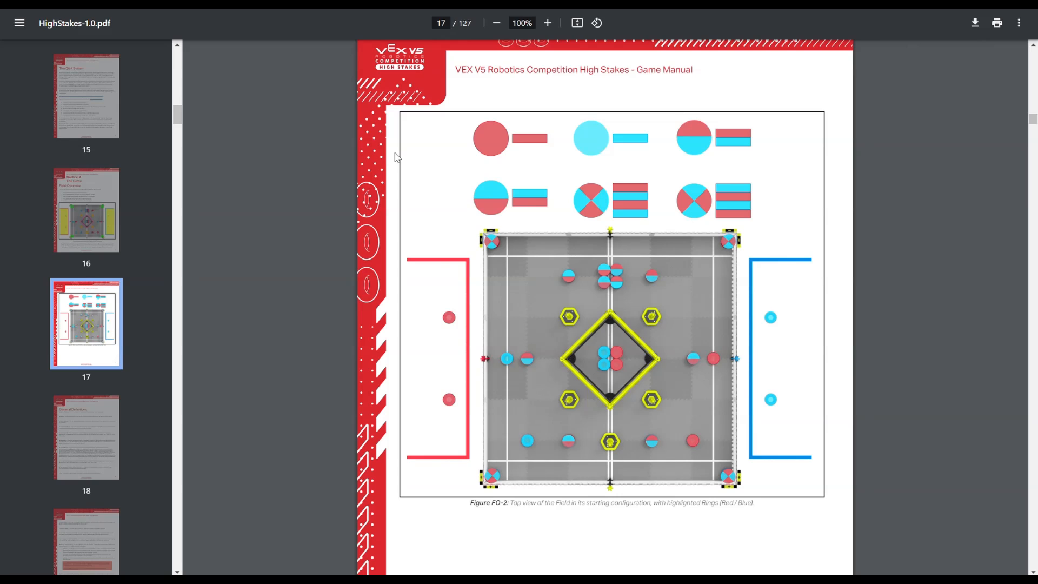
{"action": "mouse_move", "coordinate": [780, 239]}
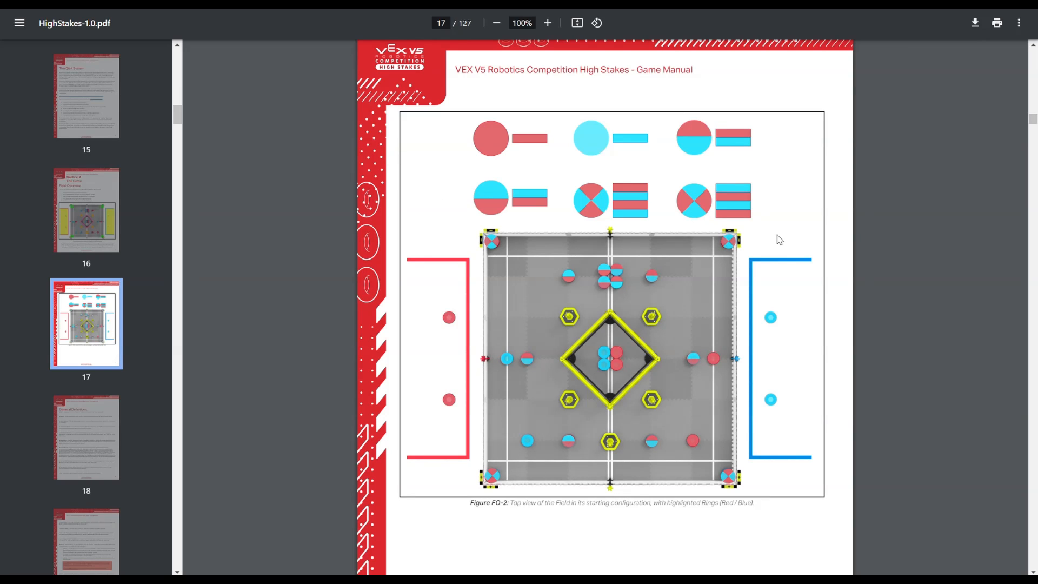
{"action": "mouse_move", "coordinate": [550, 478]}
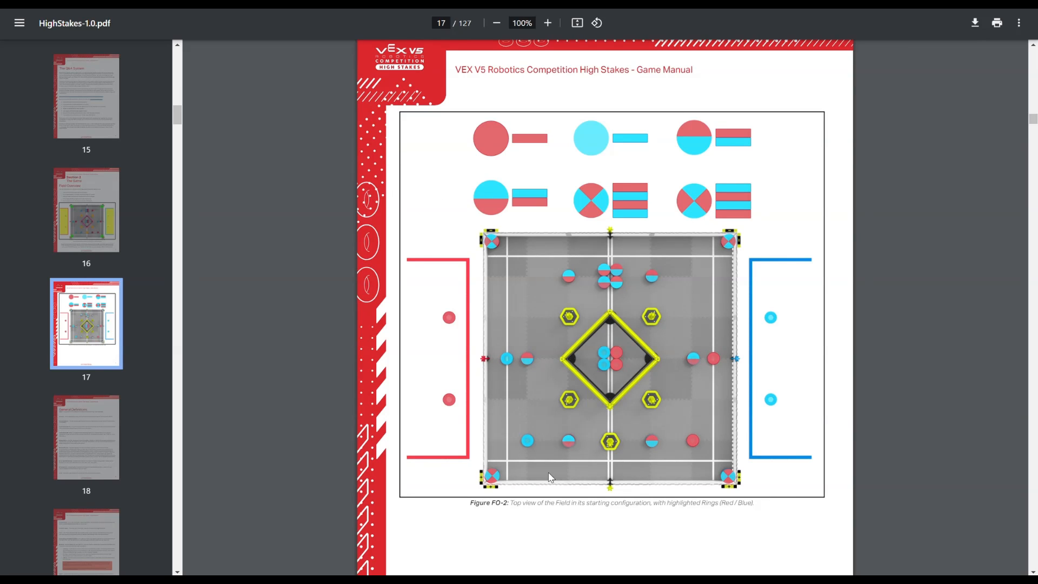
{"action": "mouse_move", "coordinate": [740, 485]}
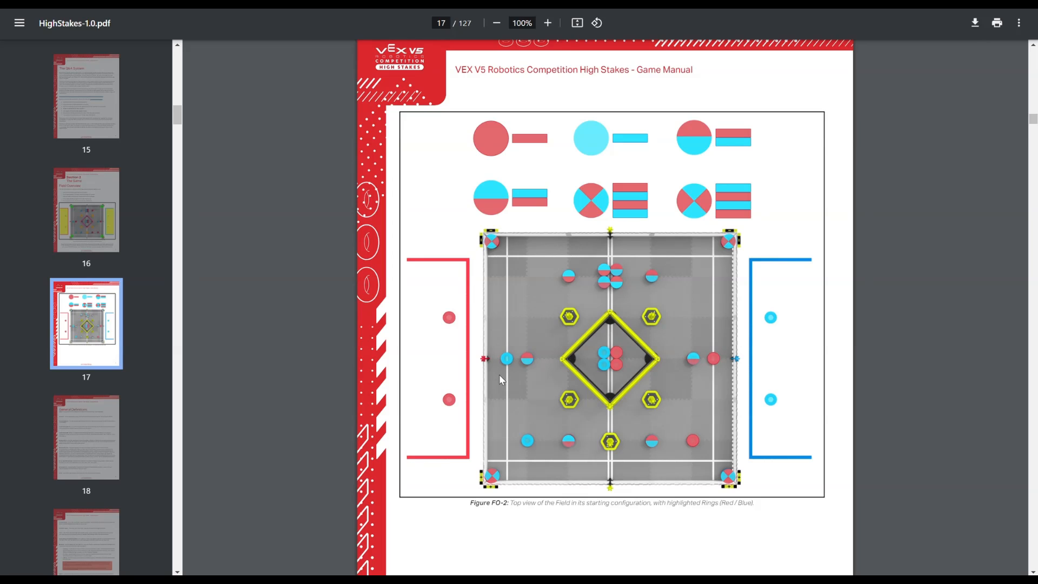
{"action": "mouse_move", "coordinate": [571, 370]}
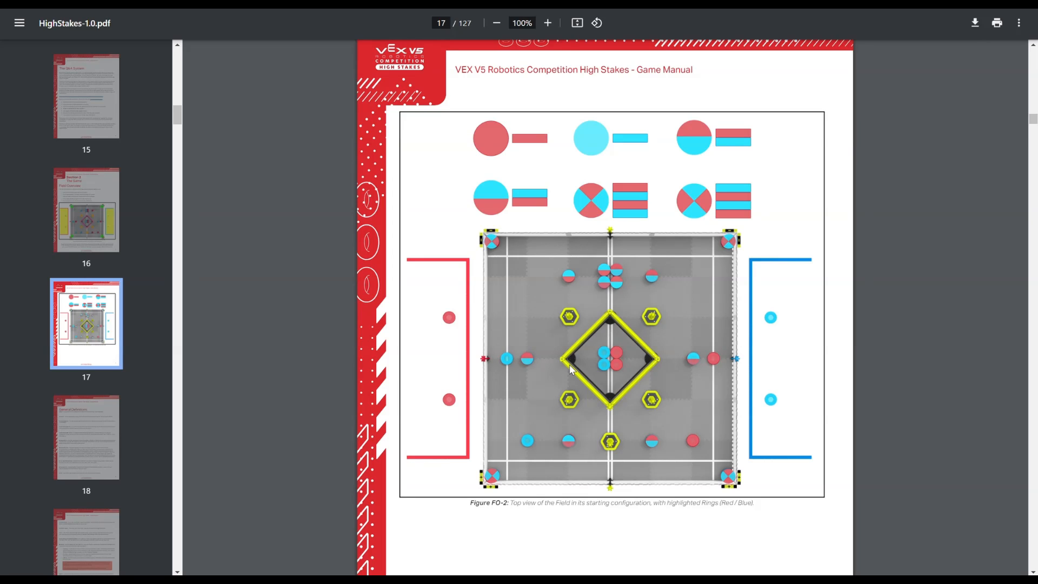
{"action": "mouse_move", "coordinate": [744, 245]}
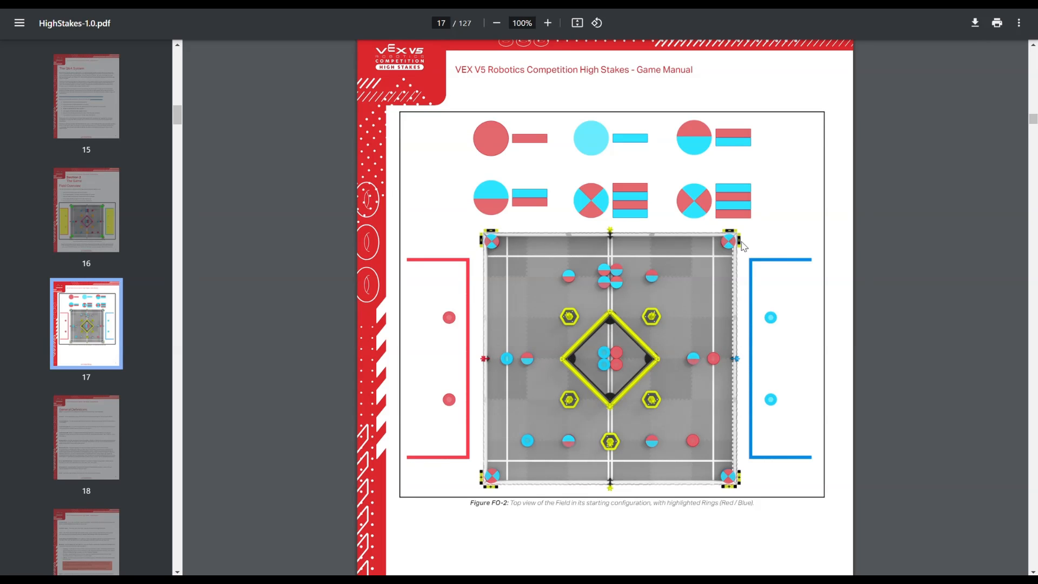
{"action": "mouse_move", "coordinate": [746, 484]}
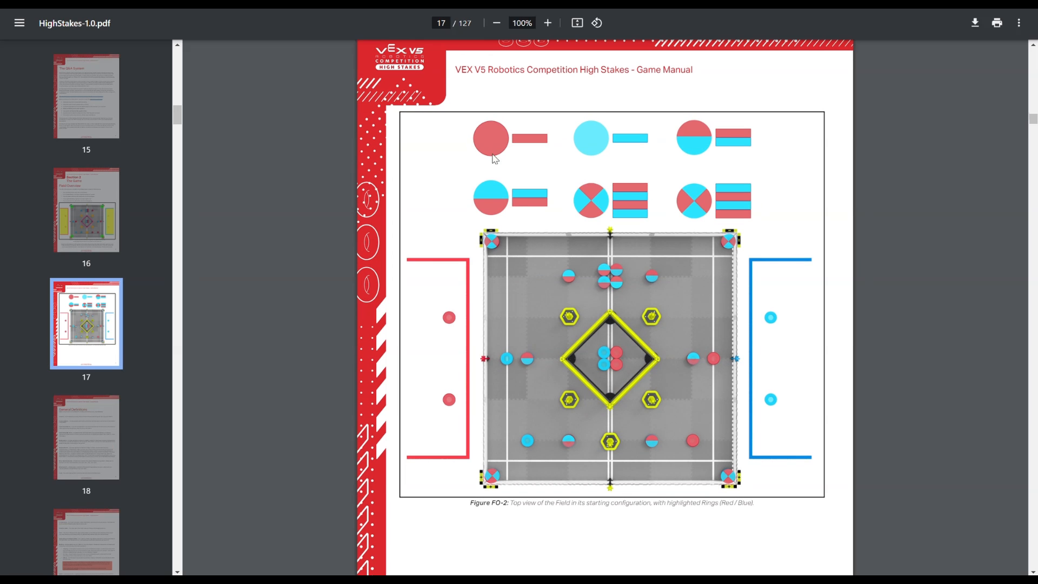
{"action": "mouse_move", "coordinate": [604, 395]}
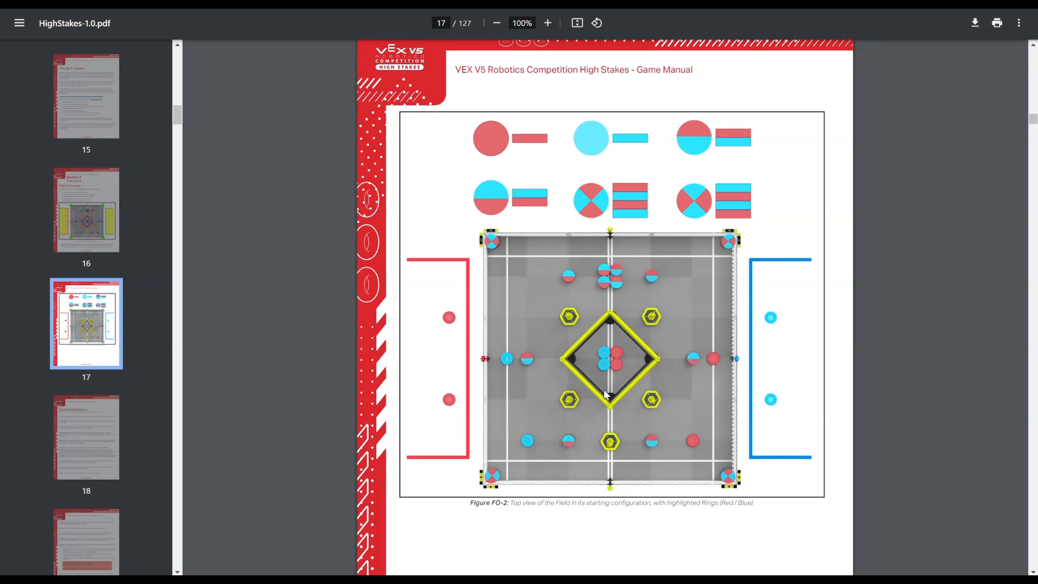
{"action": "mouse_move", "coordinate": [592, 402]}
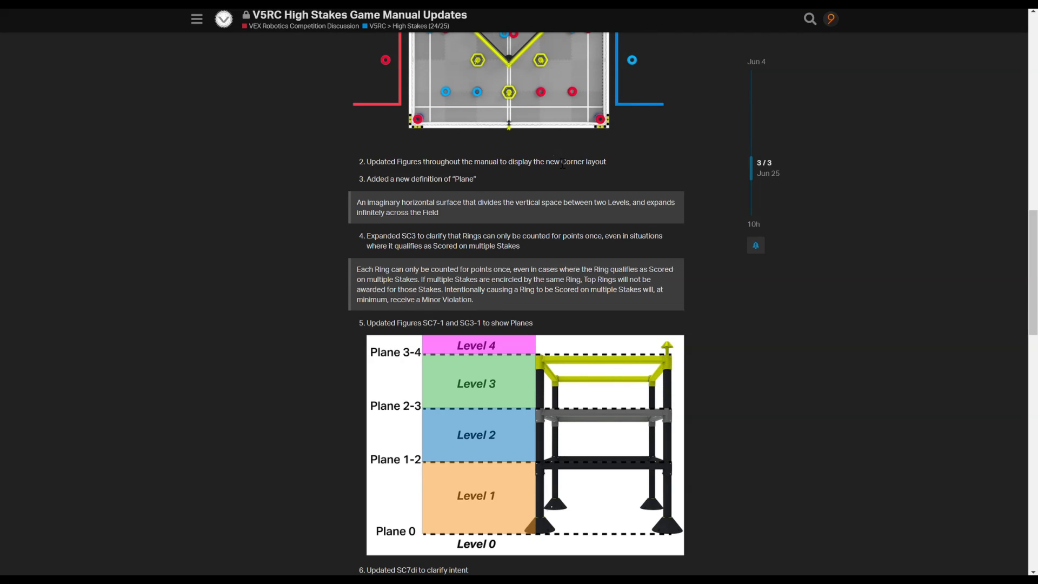
{"action": "scroll", "scroll_direction": "down", "scroll_amount": 3}
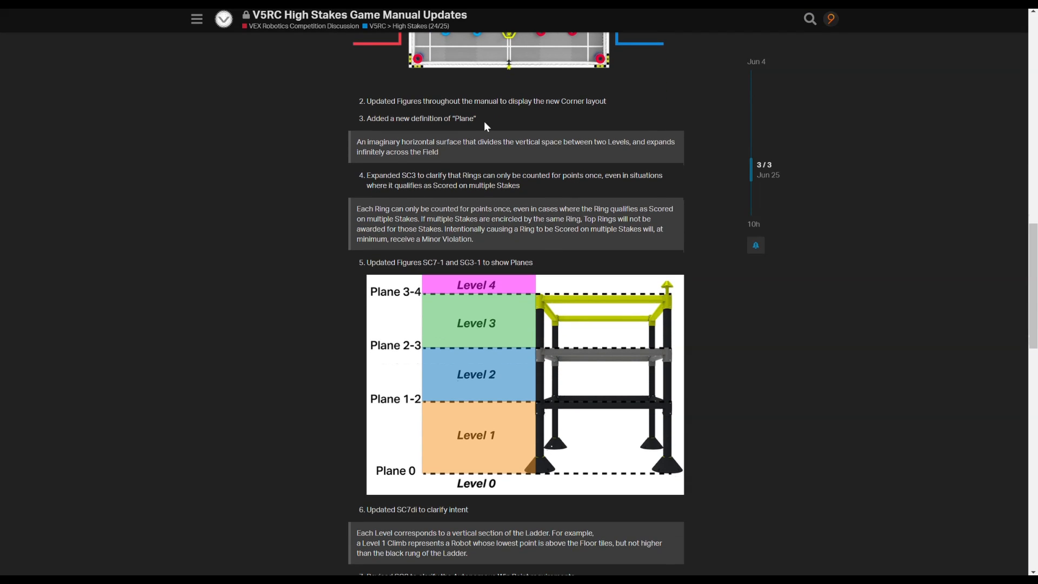
{"action": "mouse_move", "coordinate": [484, 294]}
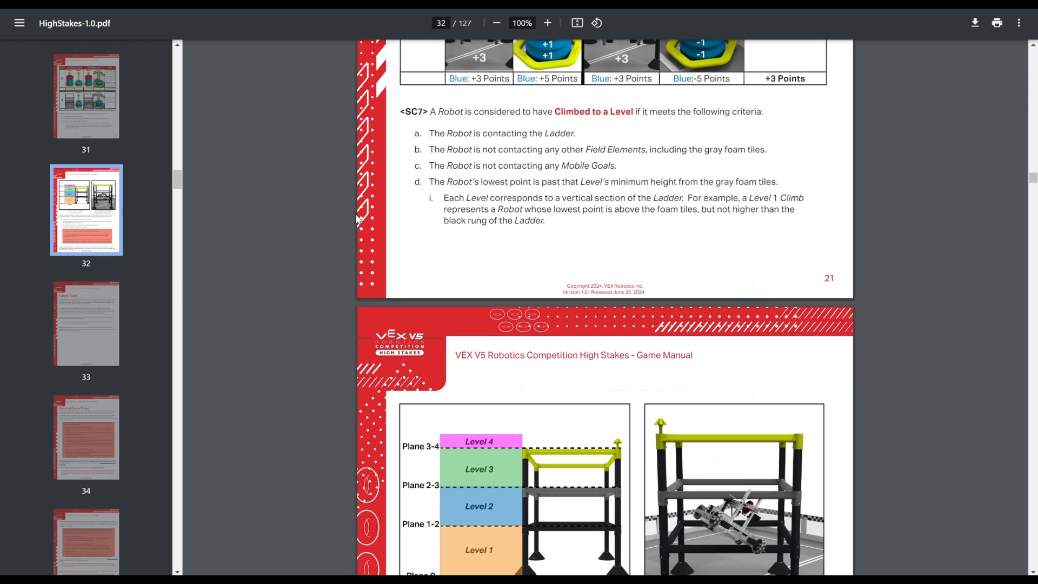
{"action": "scroll", "scroll_direction": "down", "scroll_amount": 3}
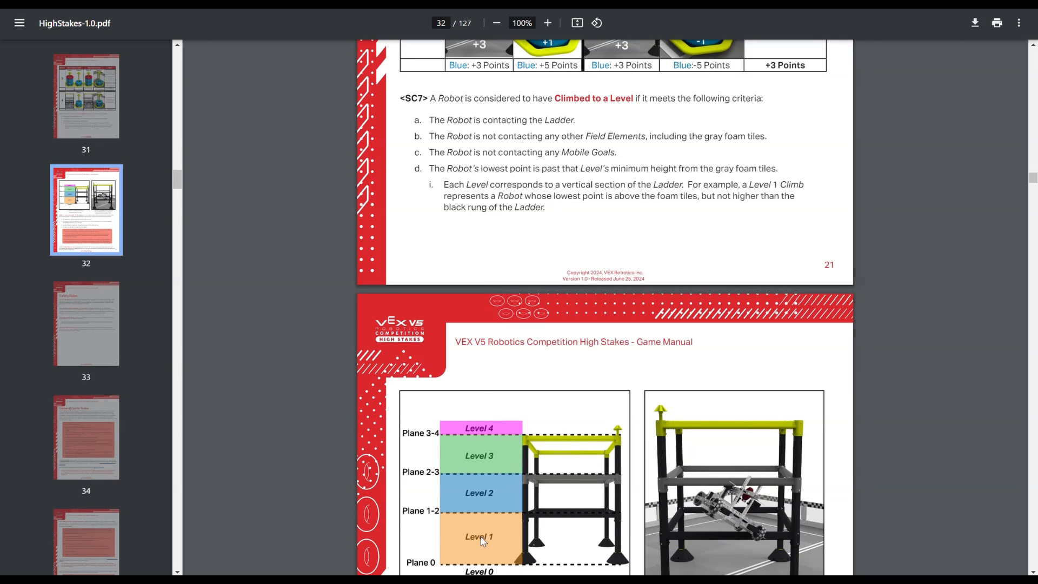
{"action": "mouse_move", "coordinate": [501, 425]}
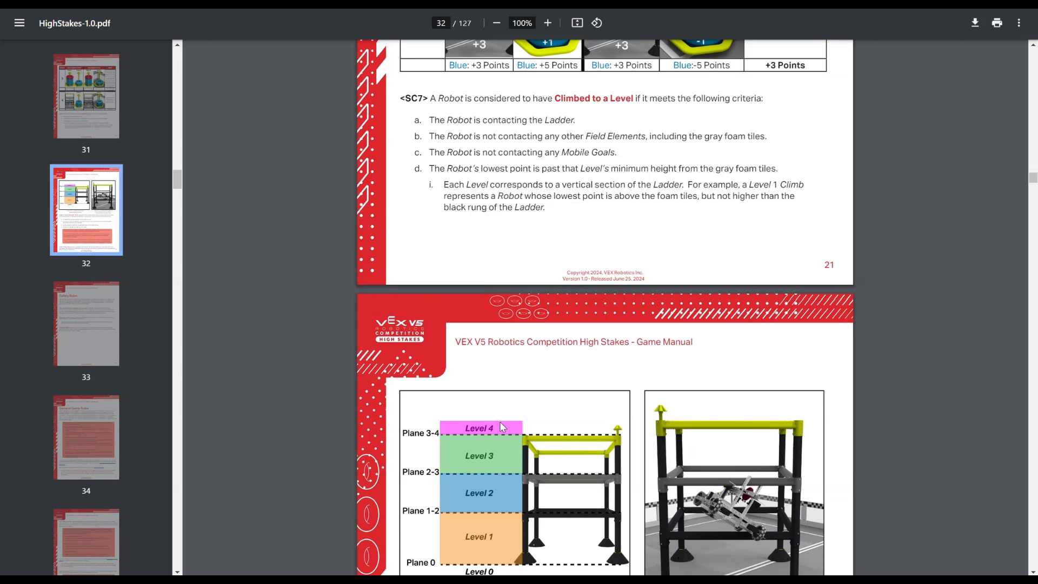
{"action": "scroll", "scroll_direction": "down", "scroll_amount": 3}
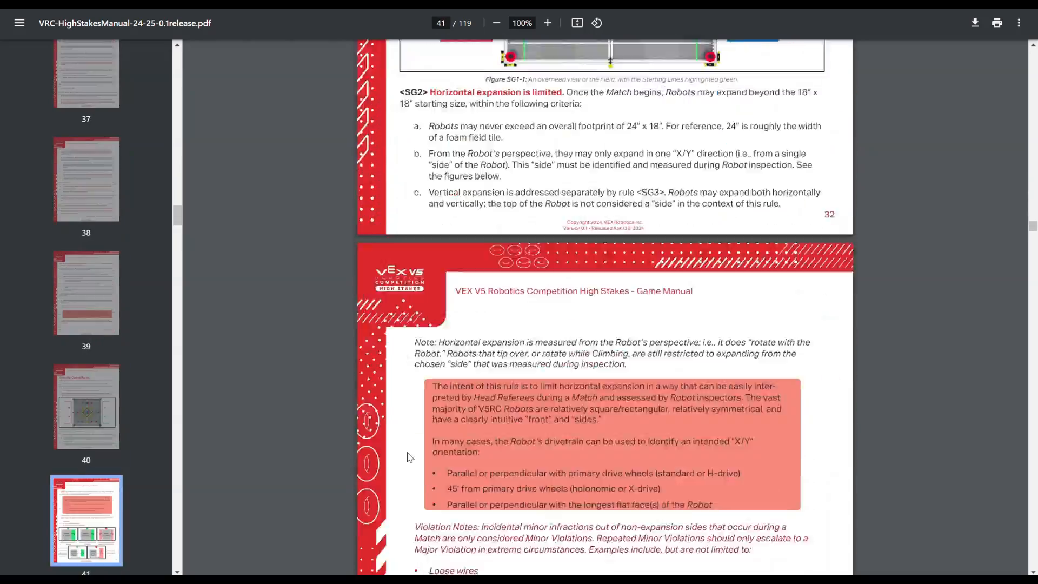
{"action": "scroll", "scroll_direction": "down", "scroll_amount": 3}
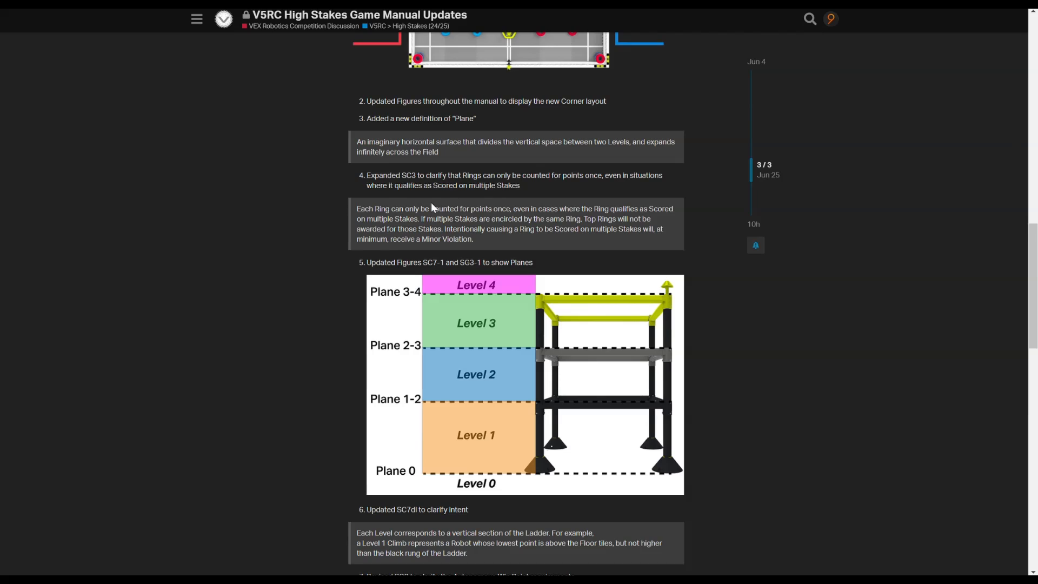
Step: View the imgur photo of one blue and four red rings stacked on a stake
{"action": "left_click_drag", "start_coordinate": [366, 175], "coordinate": [520, 185]}
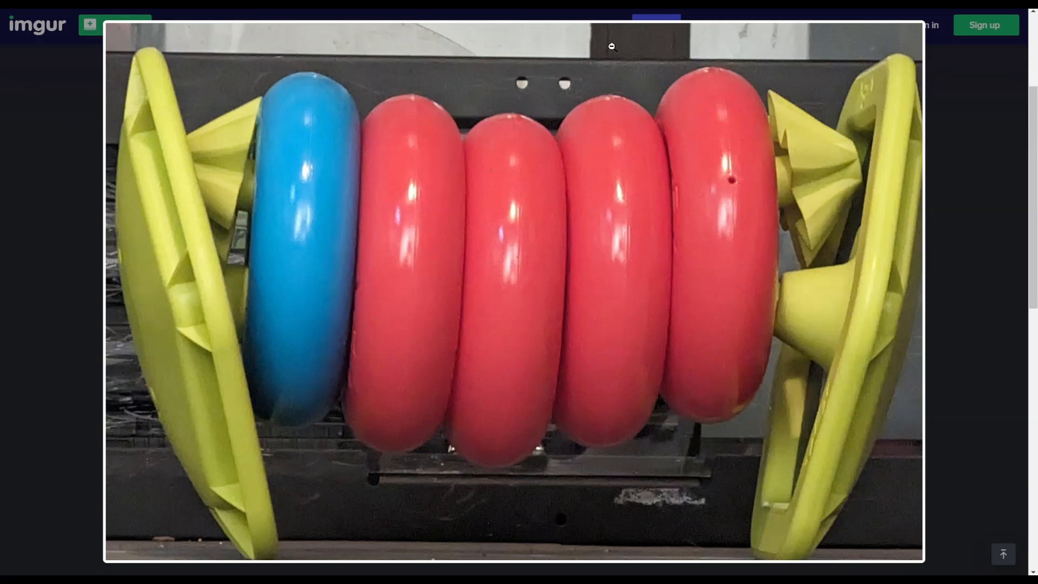
{"action": "mouse_move", "coordinate": [714, 23]}
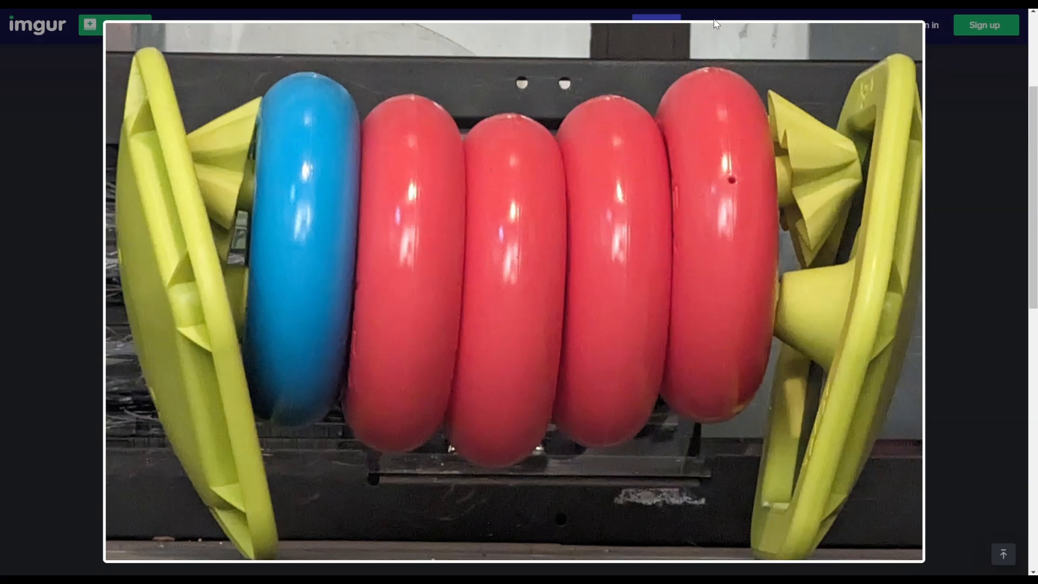
{"action": "mouse_move", "coordinate": [621, 233]}
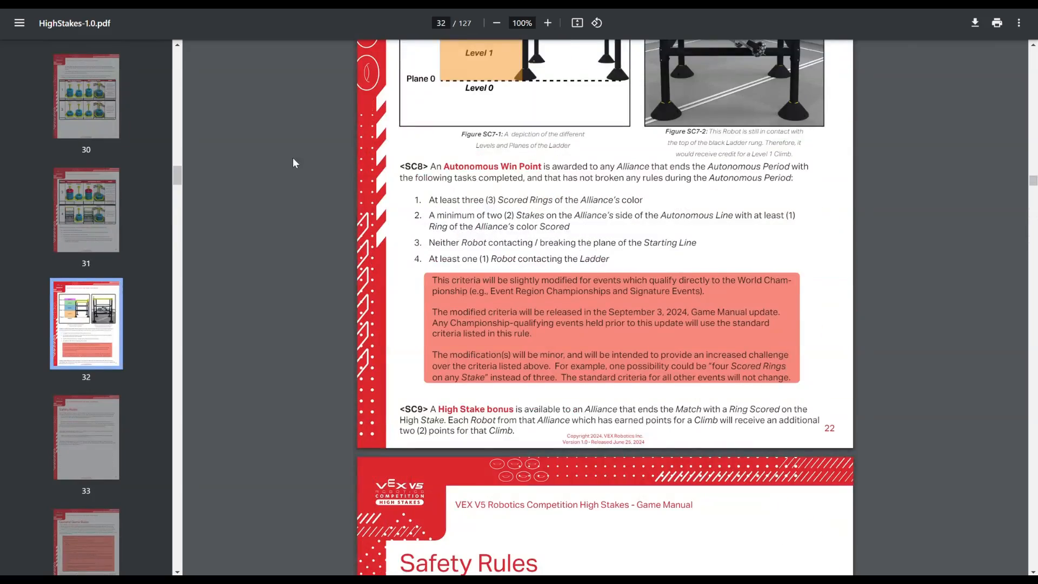
Step: Highlight SC8 item 4, 'At least one Robot contacting the Ladder', in the old and 1.0 manuals
{"action": "left_click_drag", "start_coordinate": [429, 259], "coordinate": [621, 280]}
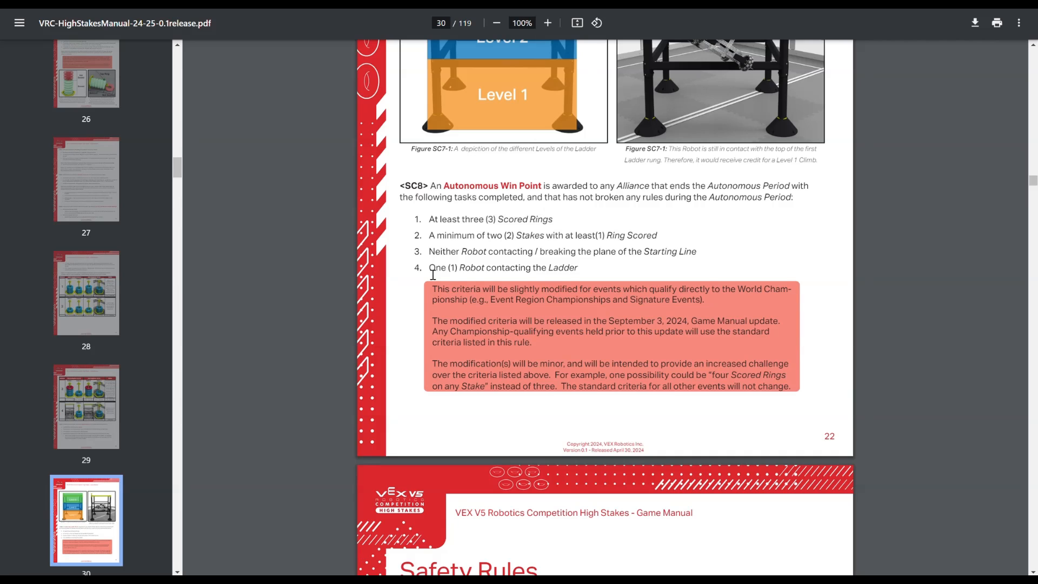
{"action": "left_click_drag", "start_coordinate": [429, 267], "coordinate": [578, 267]}
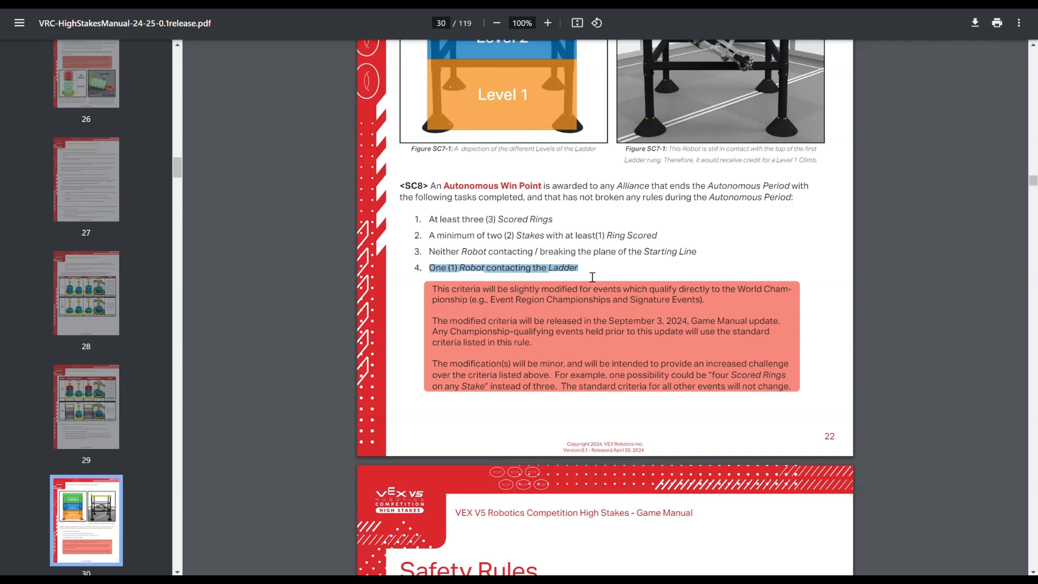
{"action": "mouse_move", "coordinate": [590, 276]}
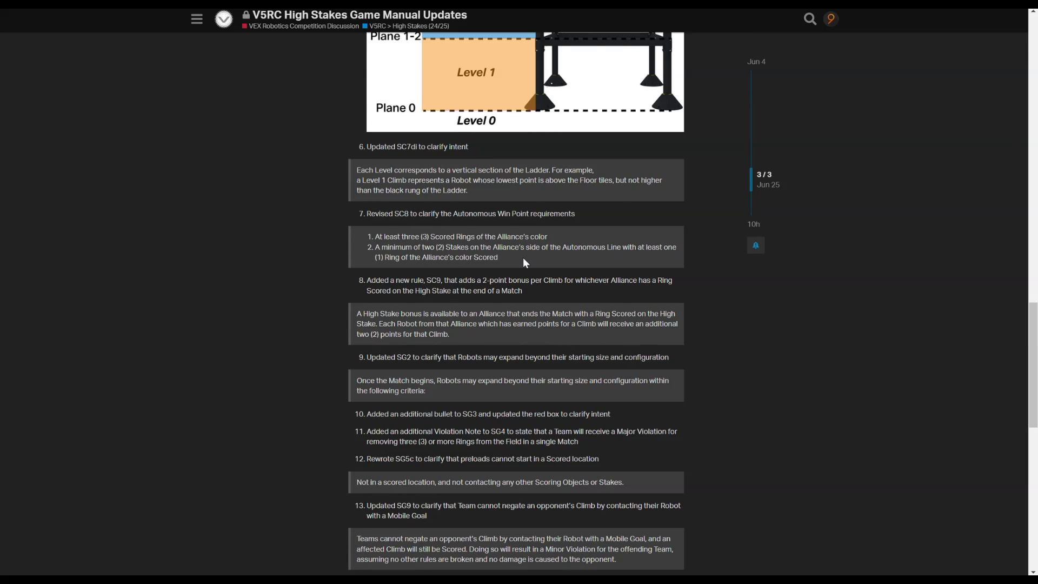
{"action": "double_click", "coordinate": [433, 281]}
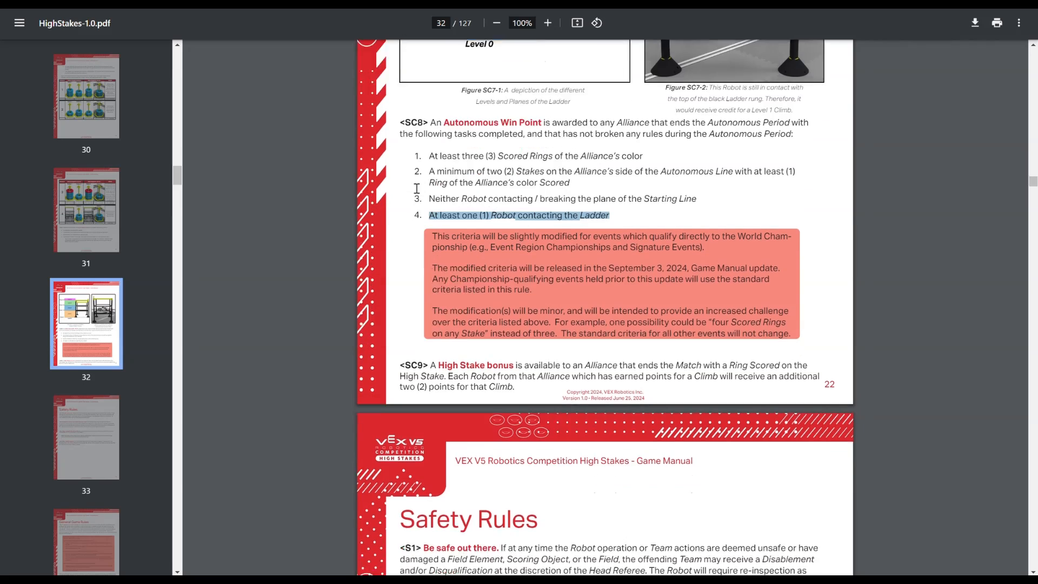
Step: Scroll the 1.0 manual to page 33 and select text in the SC9 High Stake bonus rule
{"action": "scroll", "scroll_direction": "down", "scroll_amount": 3}
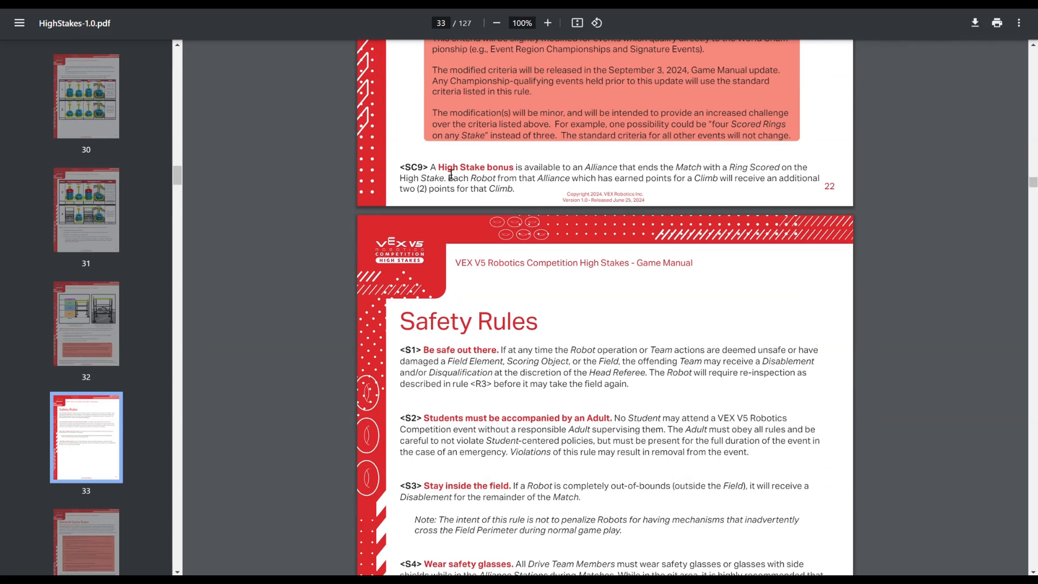
{"action": "left_click_drag", "start_coordinate": [431, 167], "coordinate": [513, 189]}
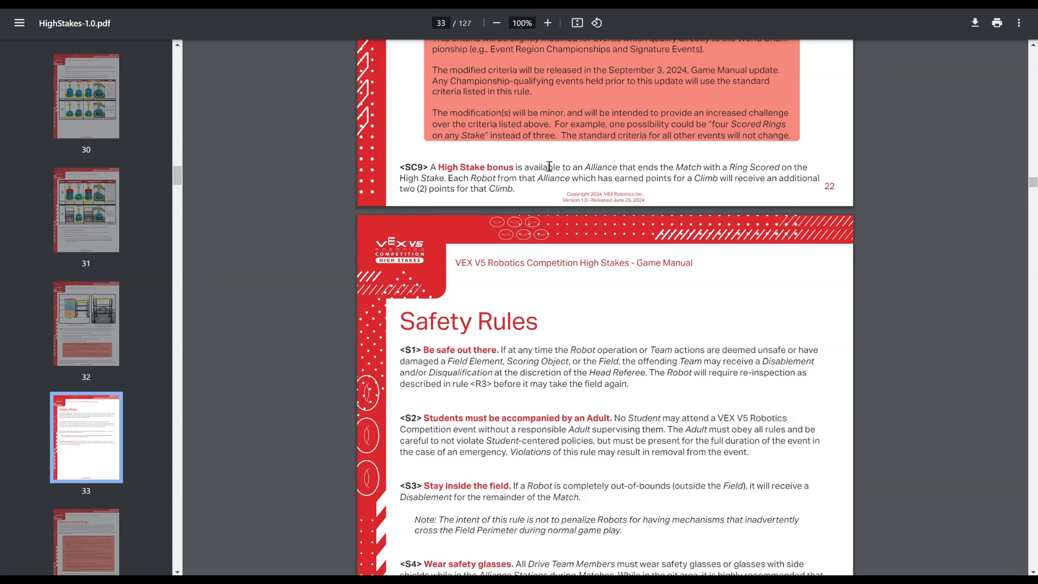
{"action": "mouse_move", "coordinate": [529, 195]}
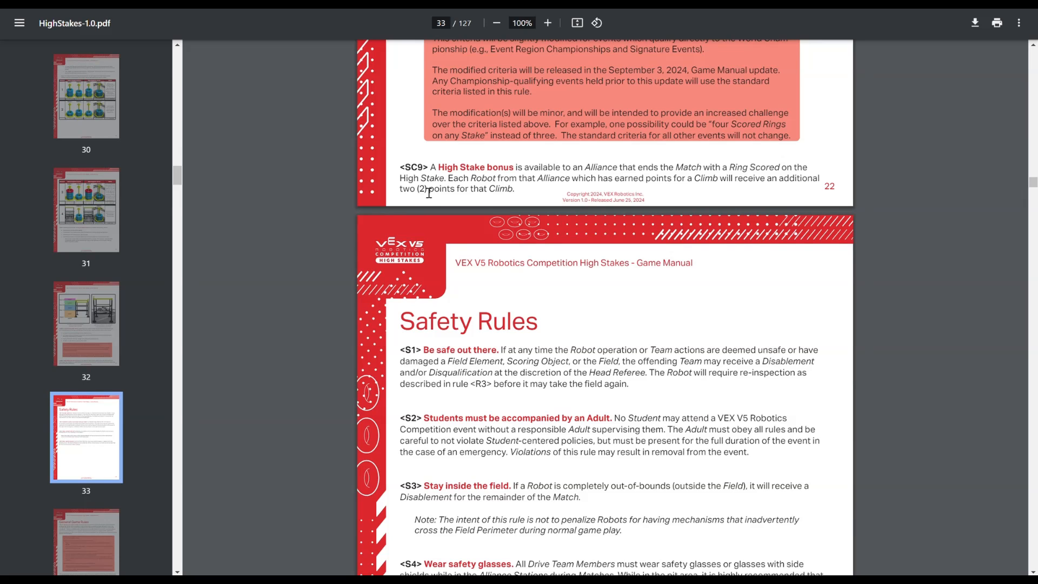
{"action": "mouse_move", "coordinate": [525, 203]}
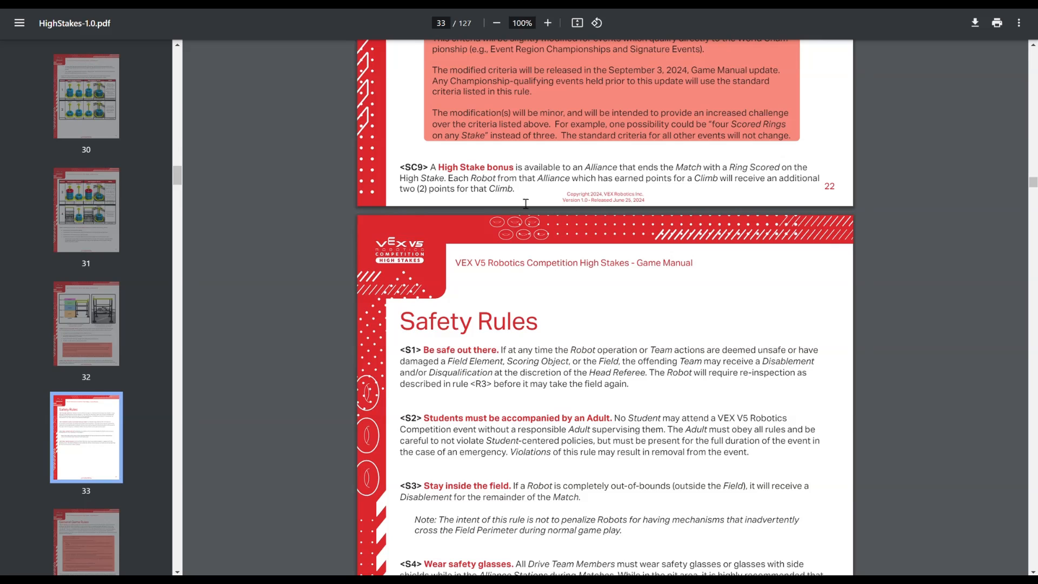
{"action": "mouse_move", "coordinate": [423, 76]}
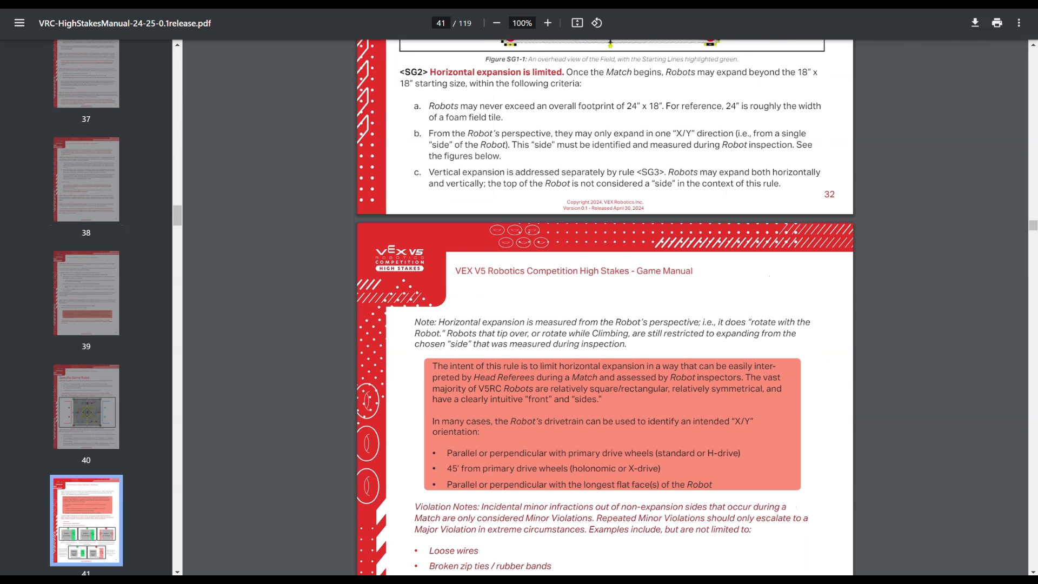
Step: Scroll the 0.1 release manual down to the SG2 horizontal expansion rule on page 41
{"action": "scroll", "scroll_direction": "down", "scroll_amount": 3}
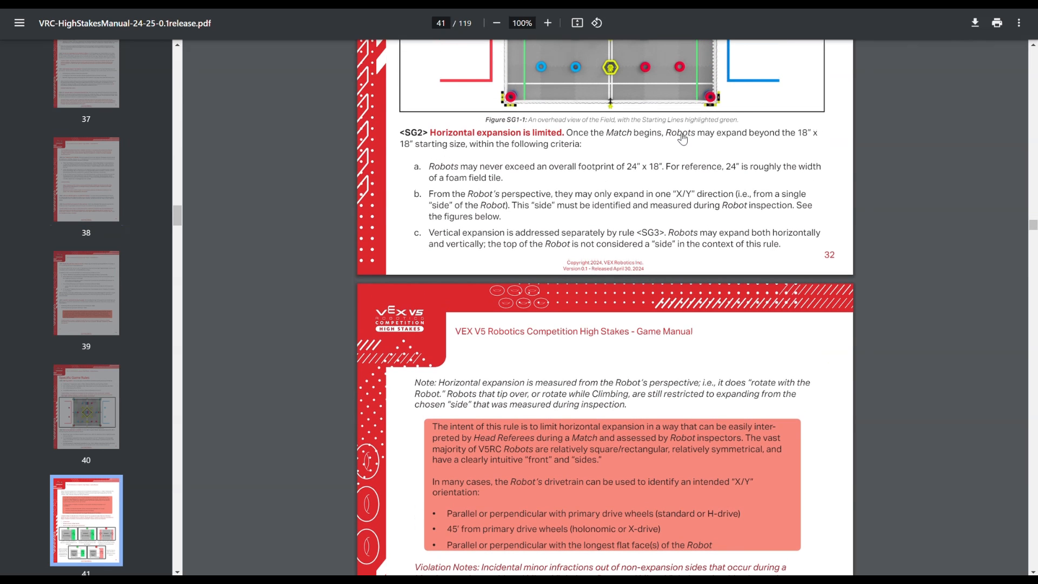
{"action": "mouse_move", "coordinate": [461, 148]}
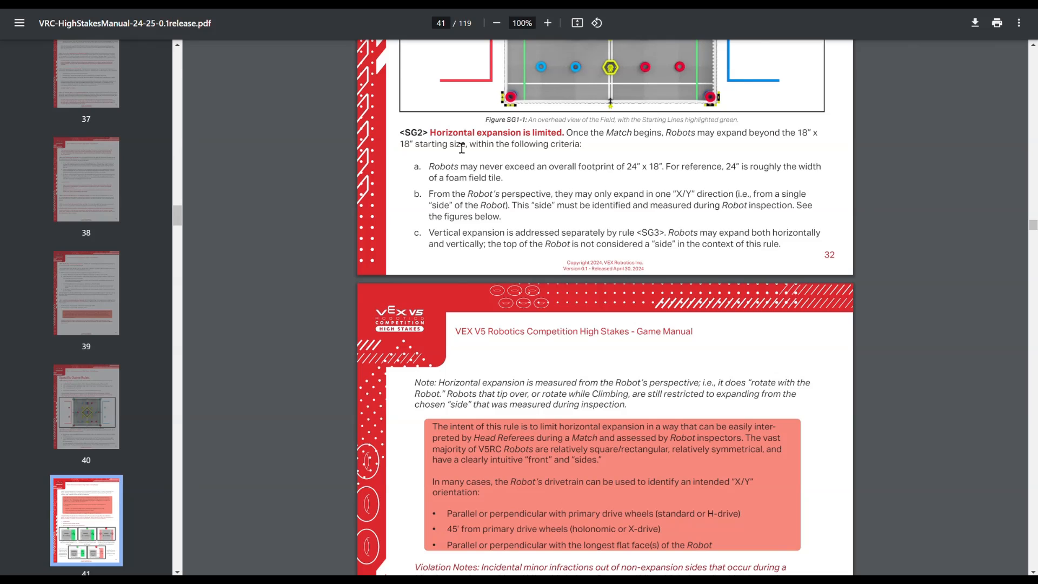
{"action": "scroll", "scroll_direction": "down", "scroll_amount": 3}
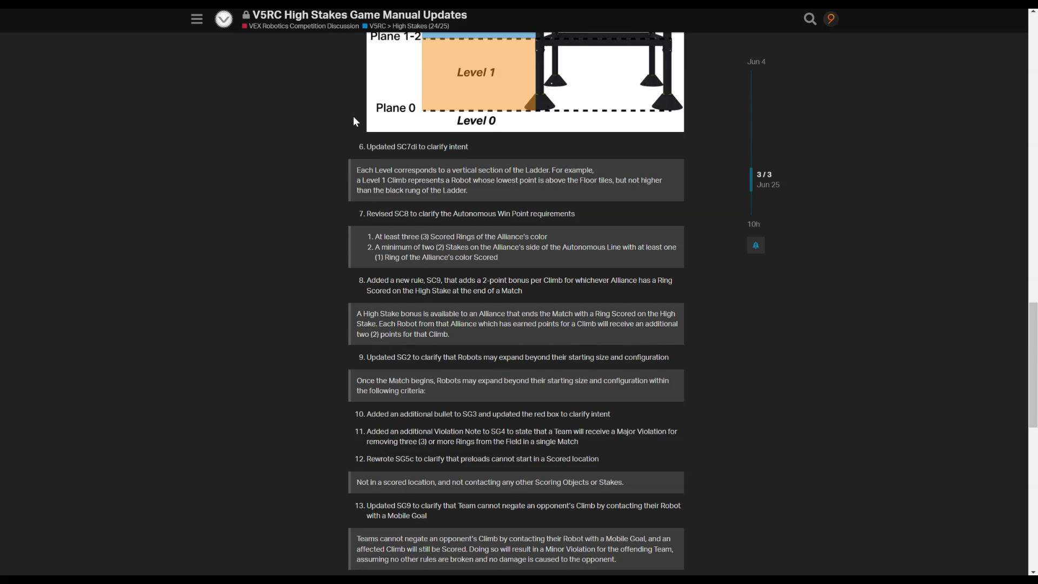
Step: Scroll the changelog and 1.0 manual to SG4 on page 45, selecting its violation notes
{"action": "scroll", "scroll_direction": "down", "scroll_amount": 3}
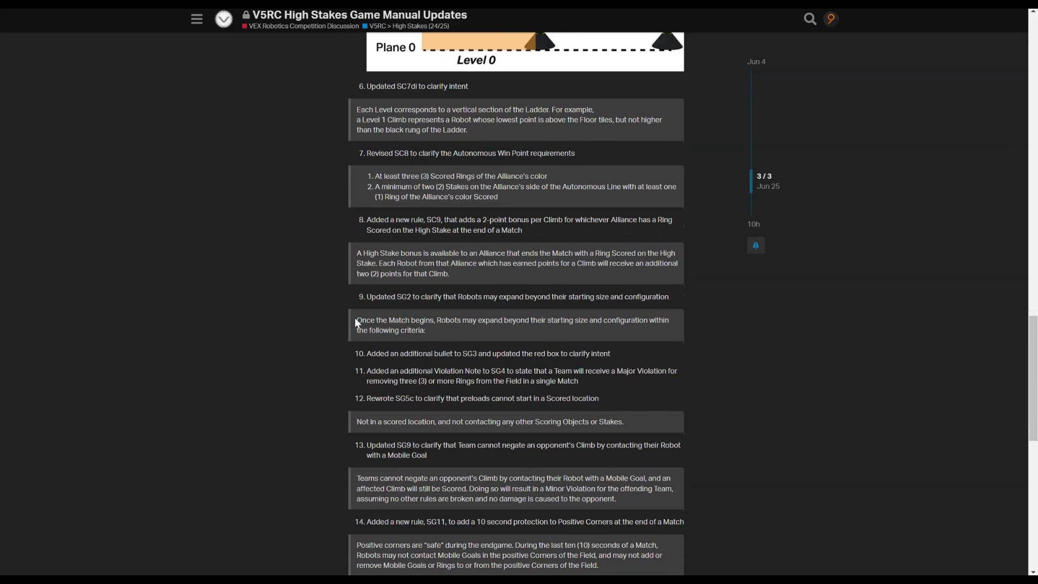
{"action": "scroll", "scroll_direction": "down", "scroll_amount": 3}
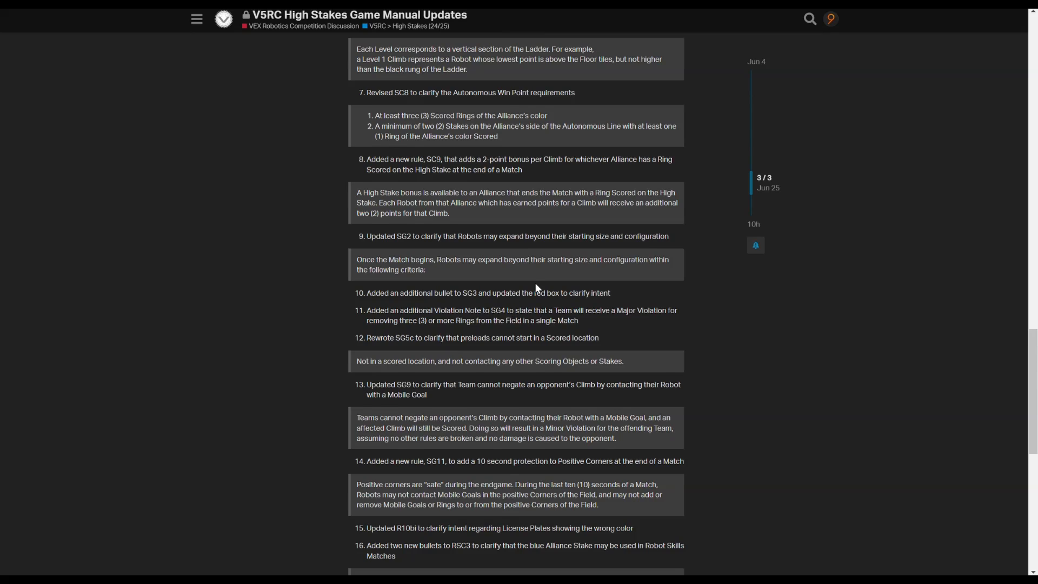
{"action": "mouse_move", "coordinate": [582, 327]}
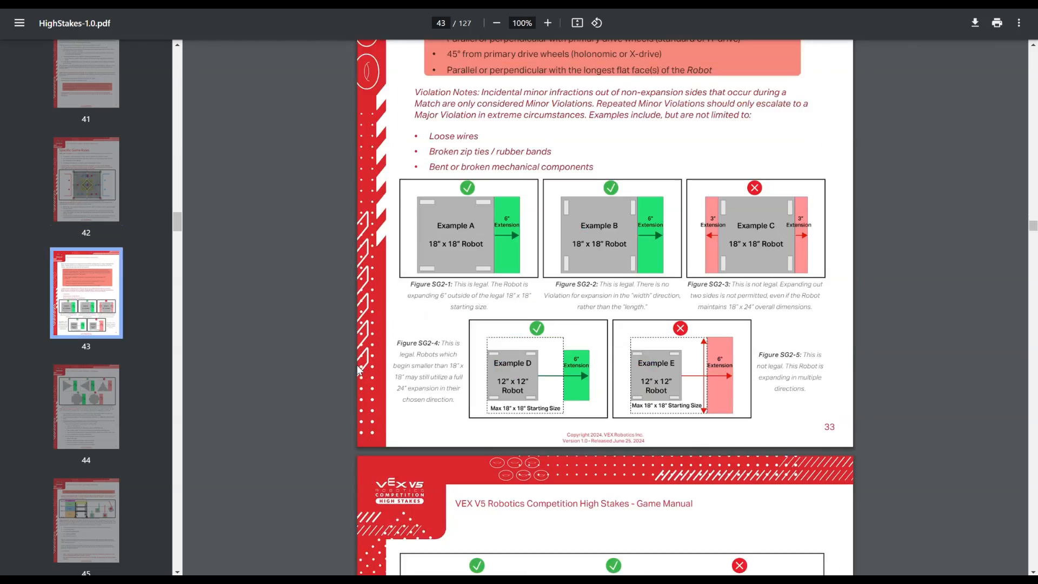
{"action": "scroll", "scroll_direction": "down", "scroll_amount": 3}
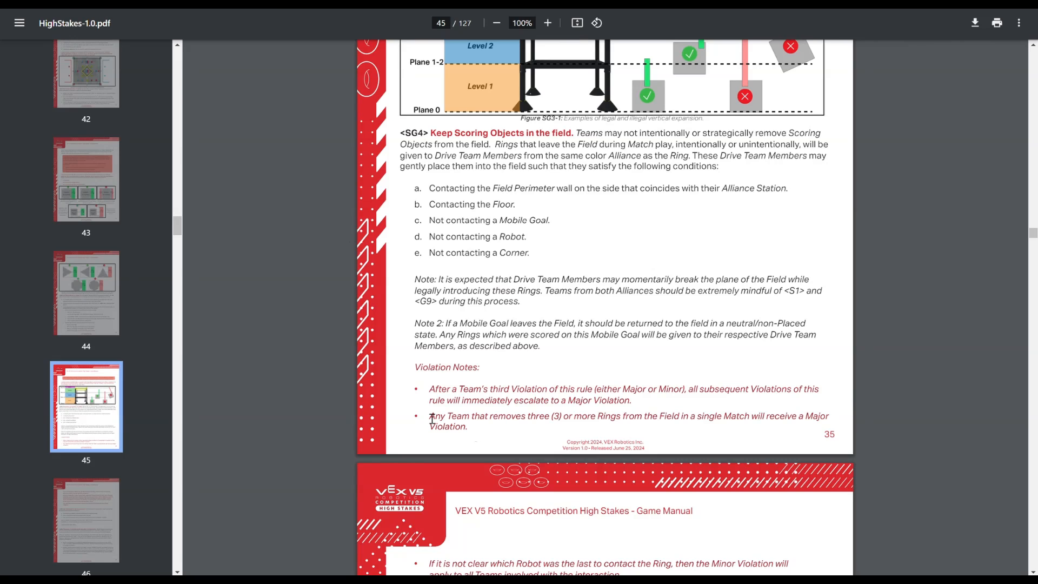
{"action": "left_click_drag", "start_coordinate": [430, 416], "coordinate": [467, 427]}
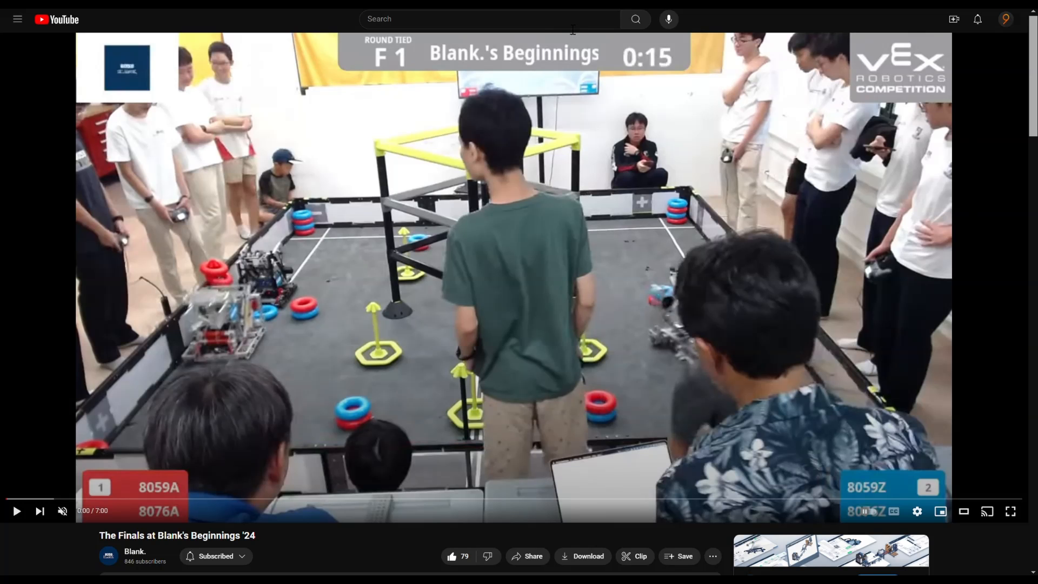
{"action": "mouse_move", "coordinate": [231, 295]}
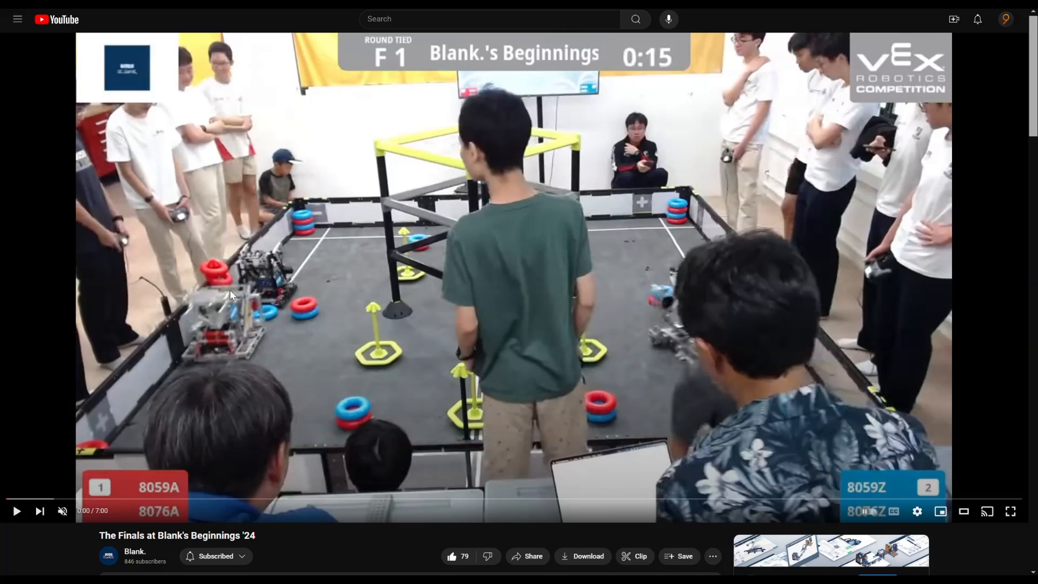
Step: Click the Blank's Beginnings '24 finals match video on YouTube
{"action": "left_click", "coordinate": [17, 511]}
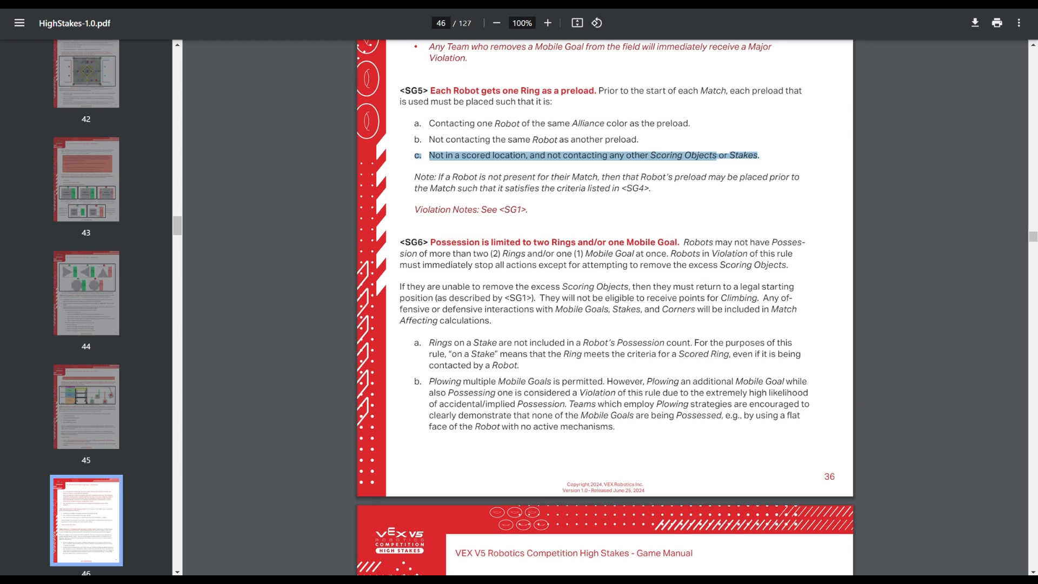
{"action": "scroll", "scroll_direction": "down", "scroll_amount": 3}
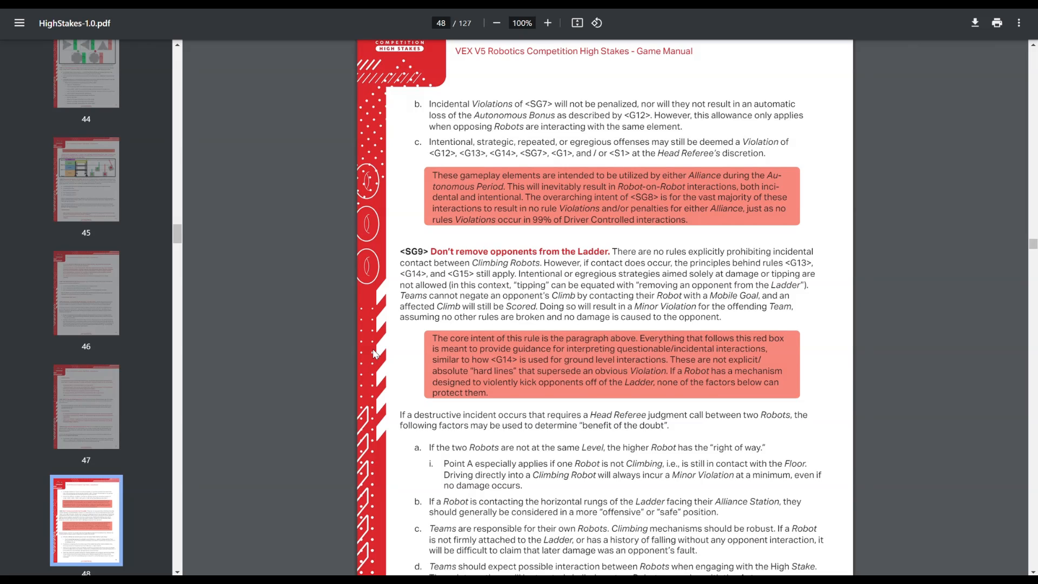
{"action": "mouse_move", "coordinate": [376, 350]}
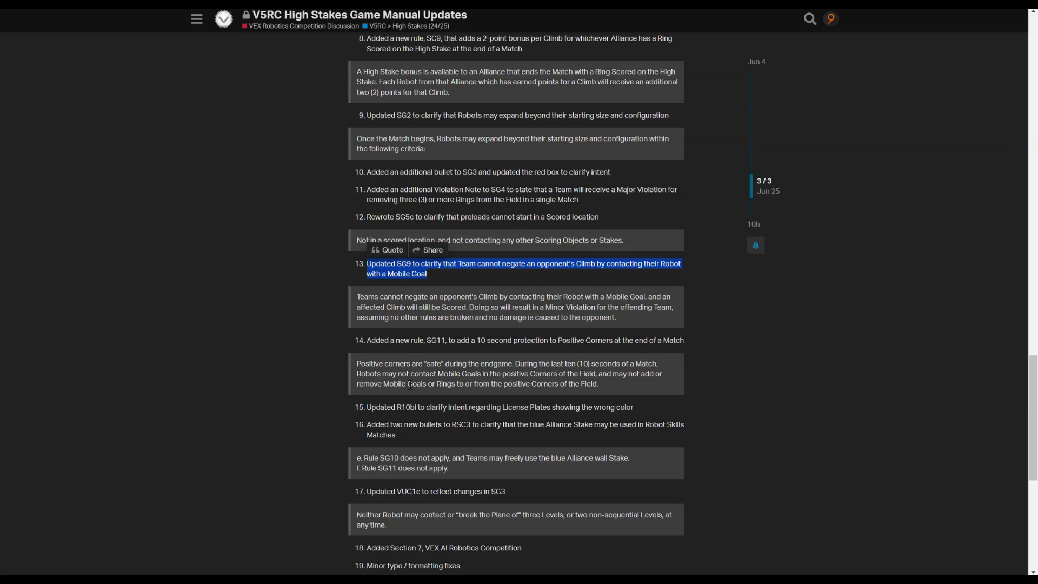
{"action": "mouse_move", "coordinate": [366, 289]}
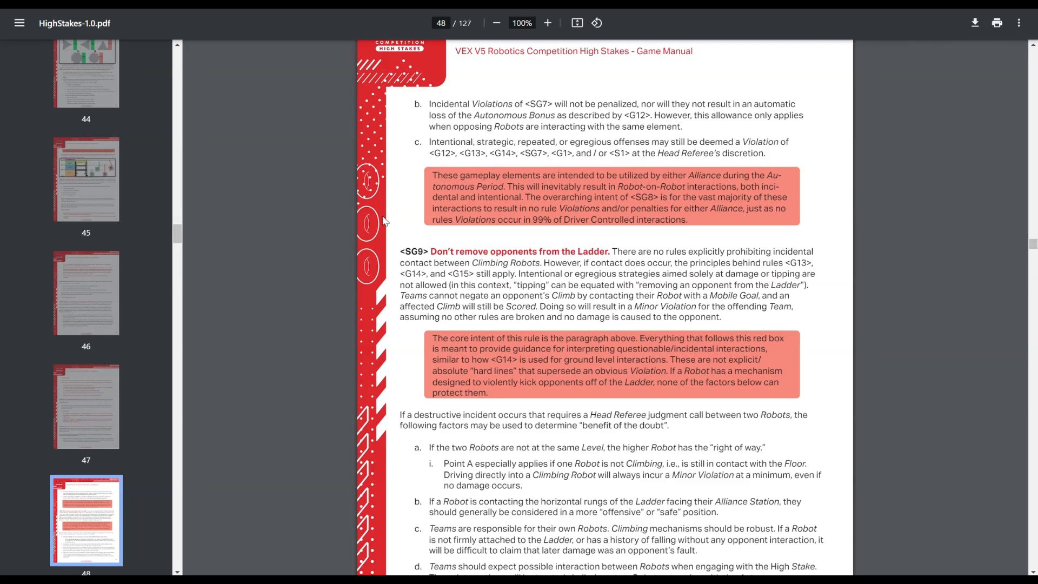
Step: Scroll the 1.0 manual to page 49, showing rules SG10 and SG11
{"action": "scroll", "scroll_direction": "down", "scroll_amount": 3}
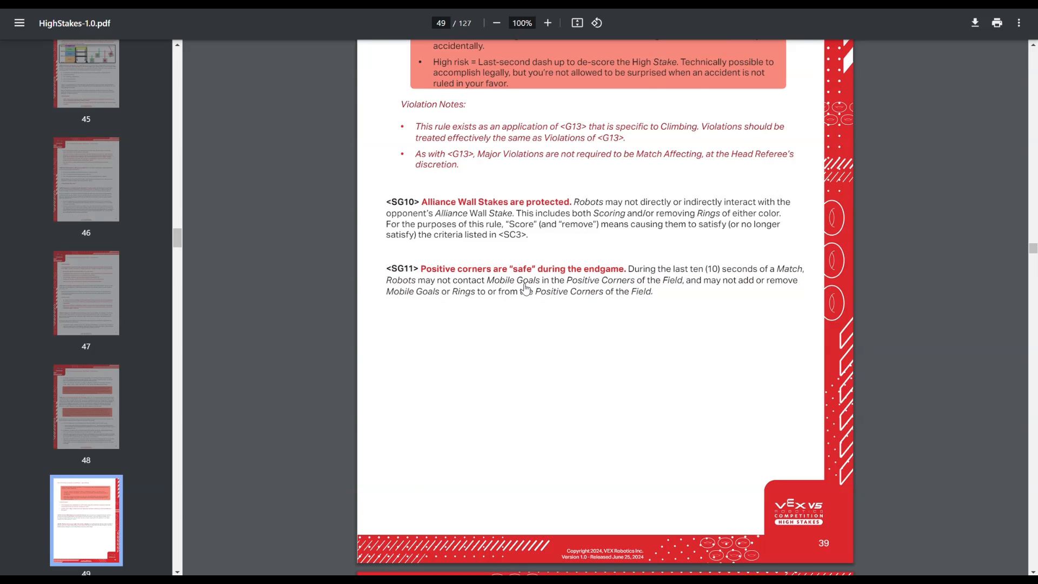
{"action": "mouse_move", "coordinate": [748, 326]}
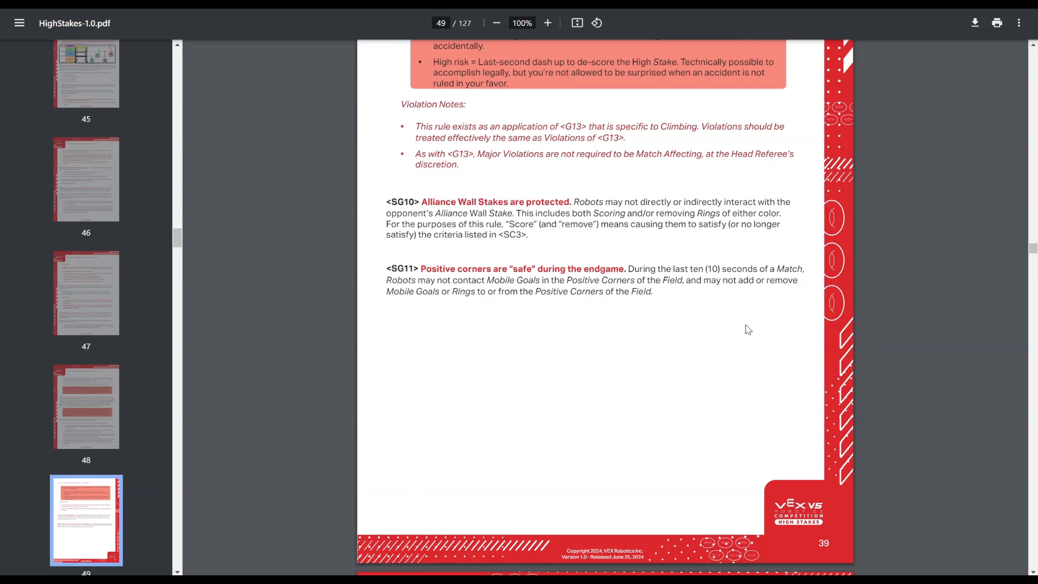
{"action": "mouse_move", "coordinate": [733, 326]}
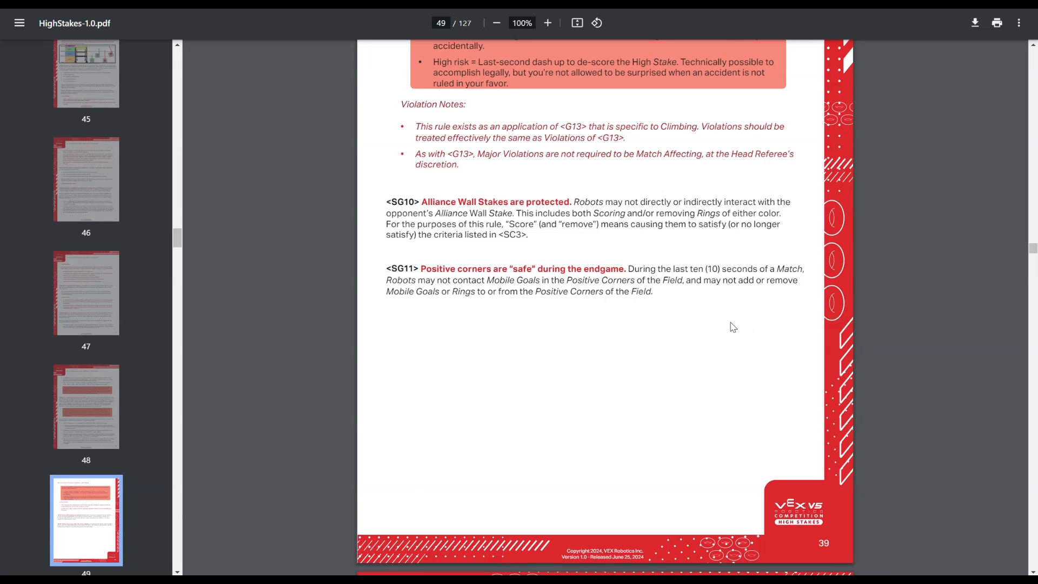
{"action": "mouse_move", "coordinate": [728, 331]}
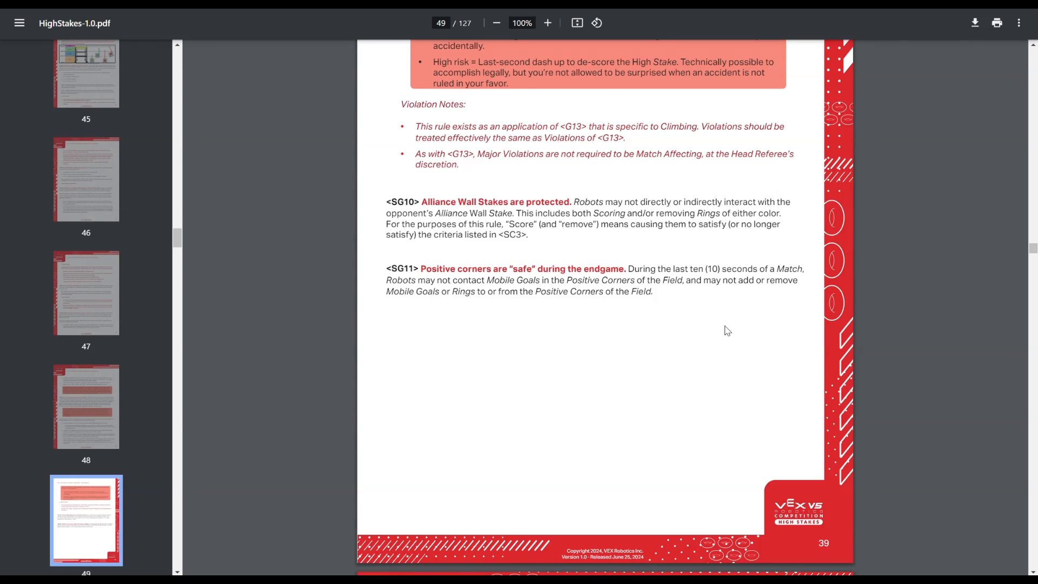
{"action": "mouse_move", "coordinate": [534, 286]}
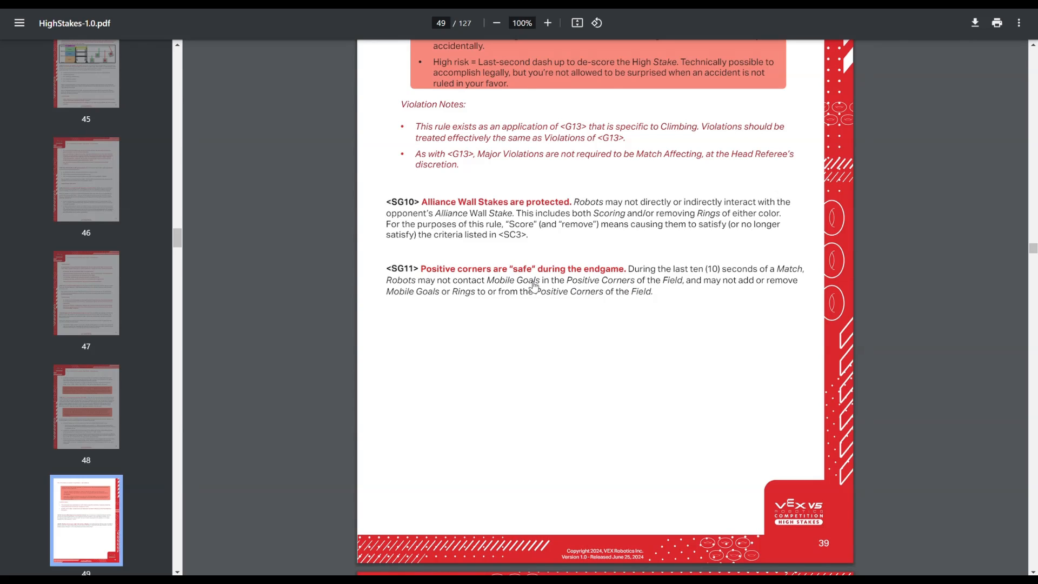
{"action": "mouse_move", "coordinate": [548, 285]}
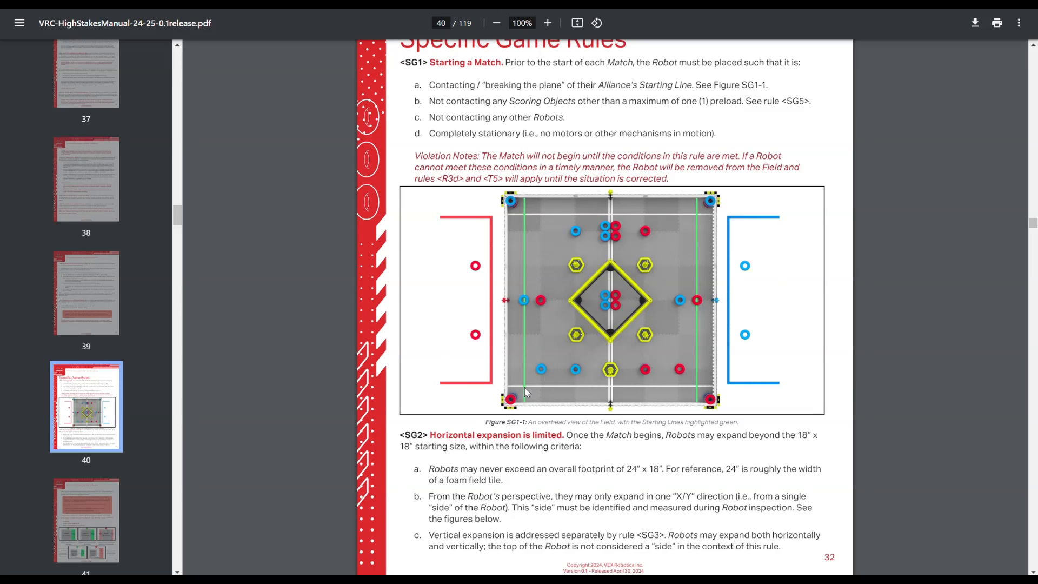
{"action": "mouse_move", "coordinate": [601, 298]}
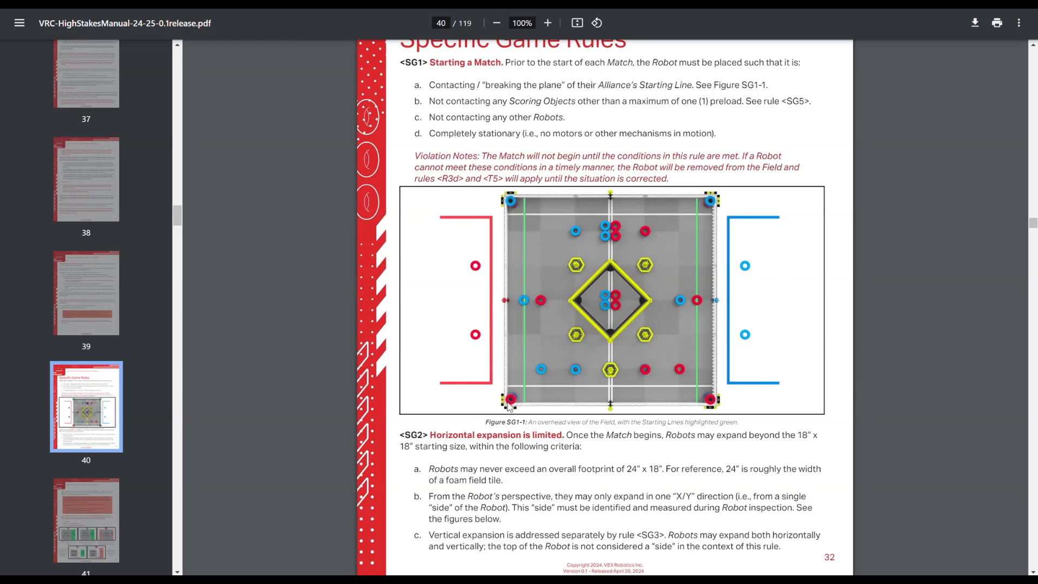
{"action": "mouse_move", "coordinate": [563, 376]}
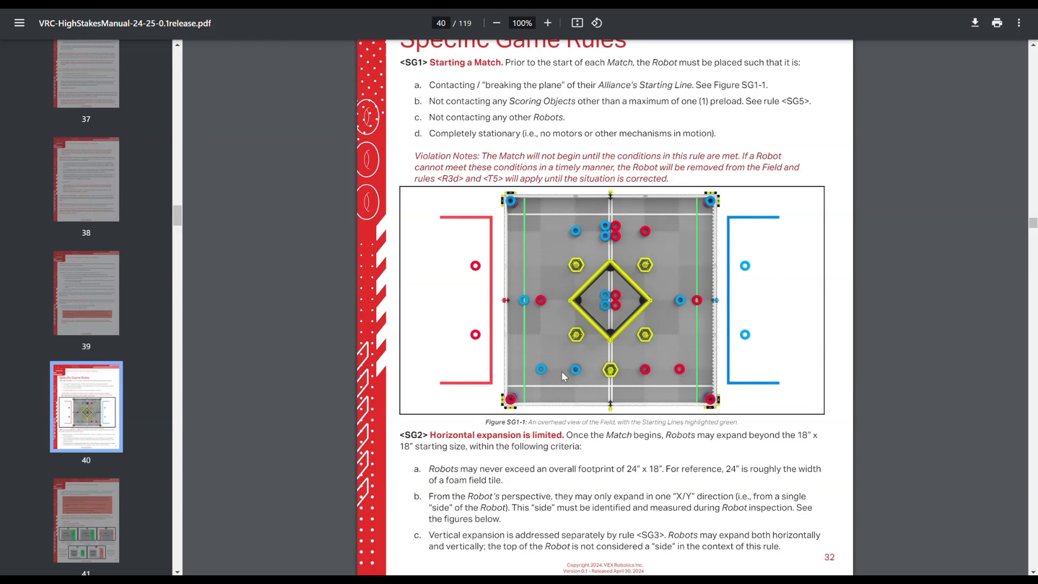
{"action": "mouse_move", "coordinate": [513, 397]}
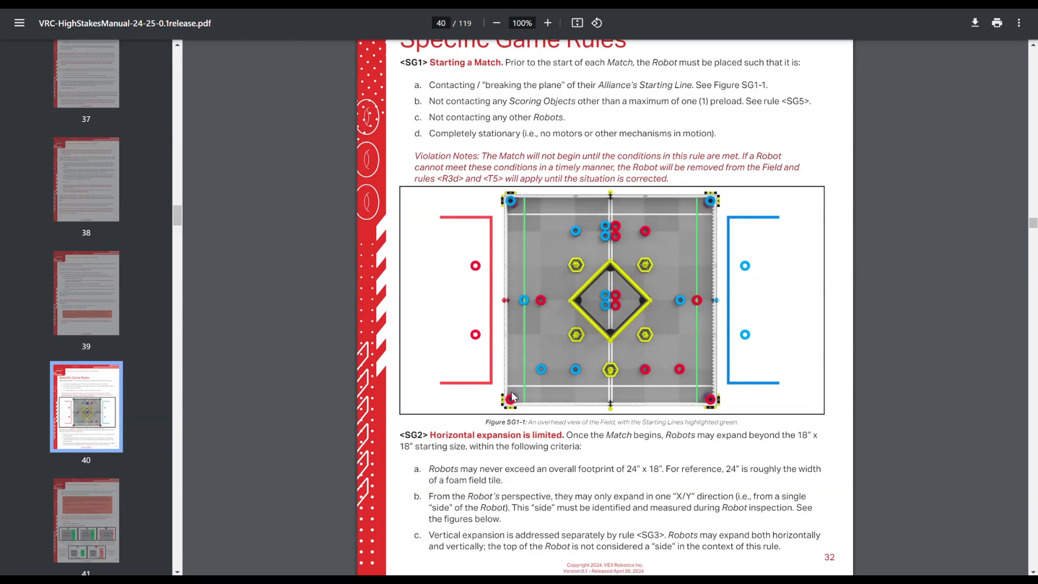
{"action": "mouse_move", "coordinate": [566, 353]}
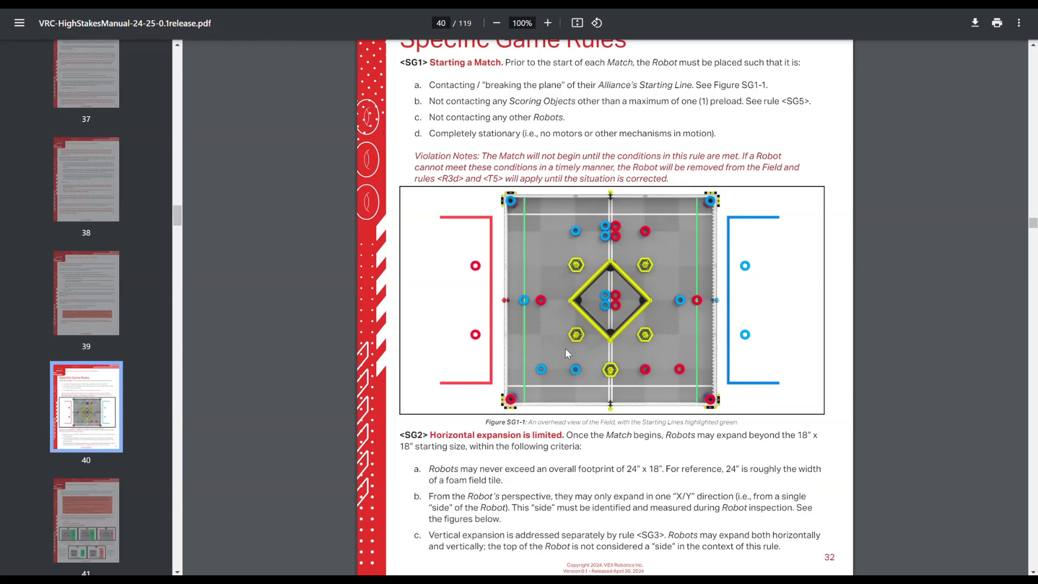
{"action": "mouse_move", "coordinate": [610, 351]}
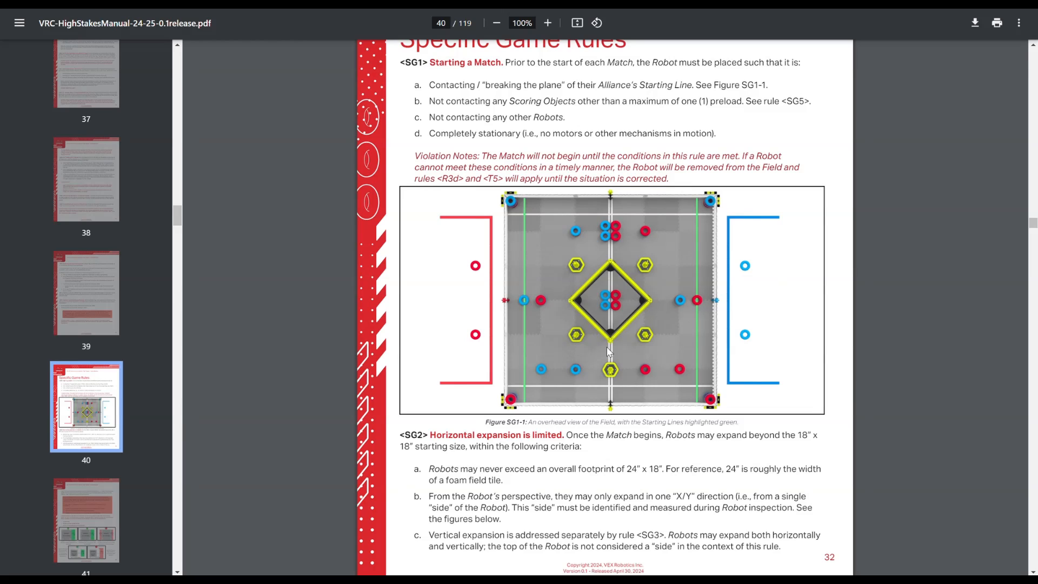
{"action": "mouse_move", "coordinate": [626, 421]}
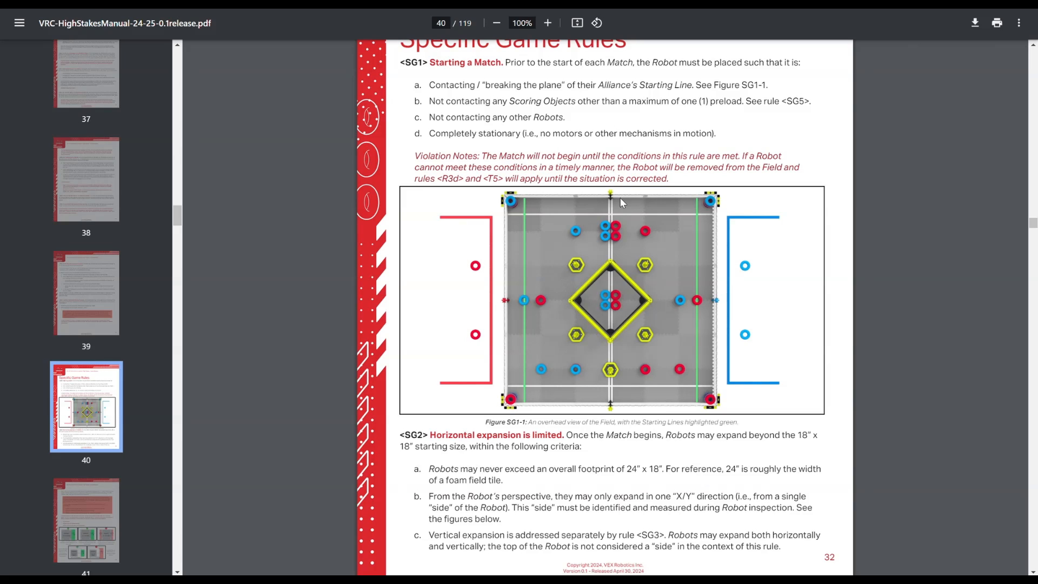
{"action": "mouse_move", "coordinate": [619, 207]}
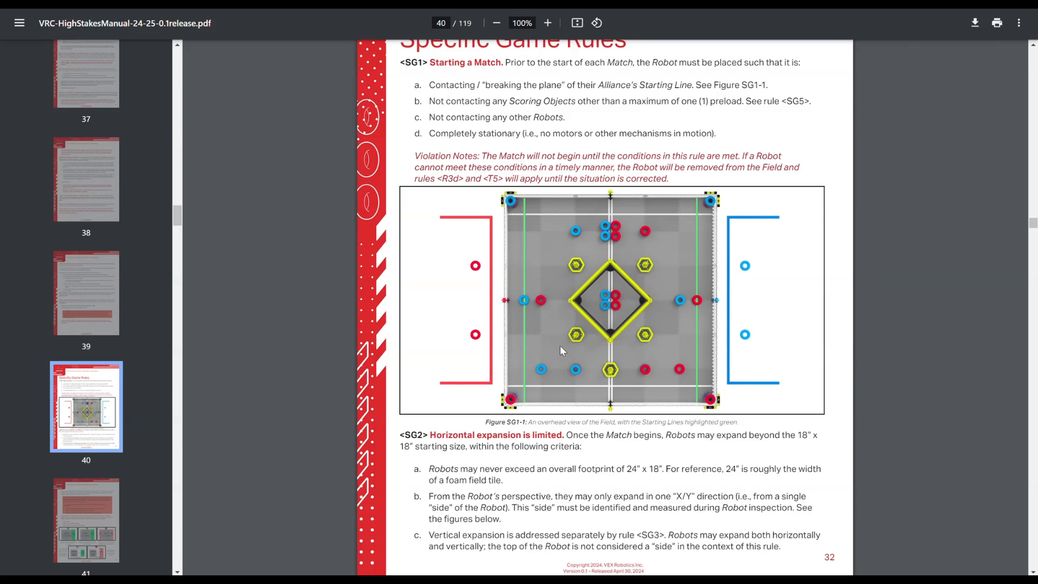
{"action": "mouse_move", "coordinate": [610, 341]}
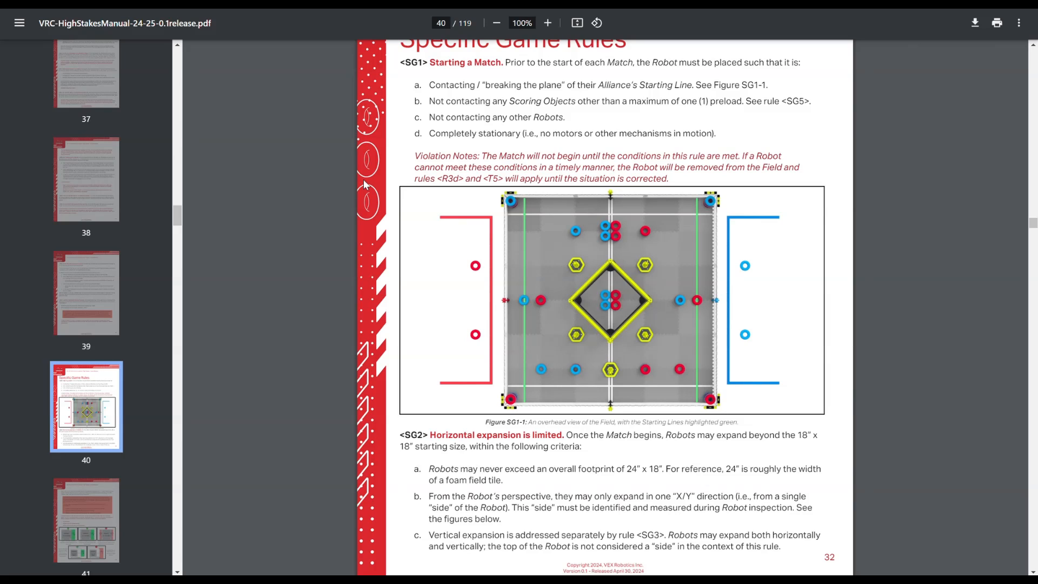
{"action": "mouse_move", "coordinate": [612, 343]}
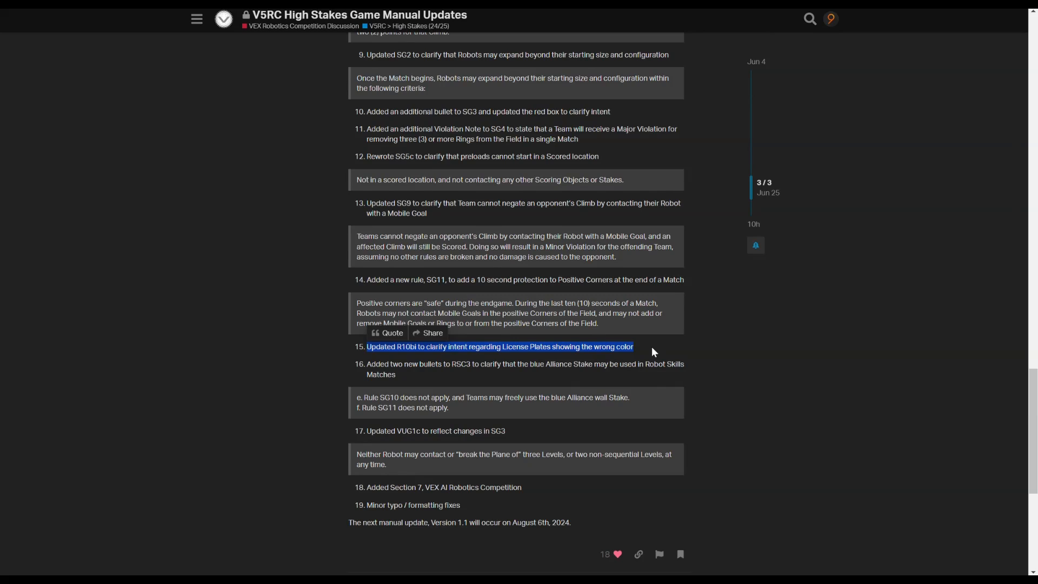
{"action": "mouse_move", "coordinate": [616, 400]}
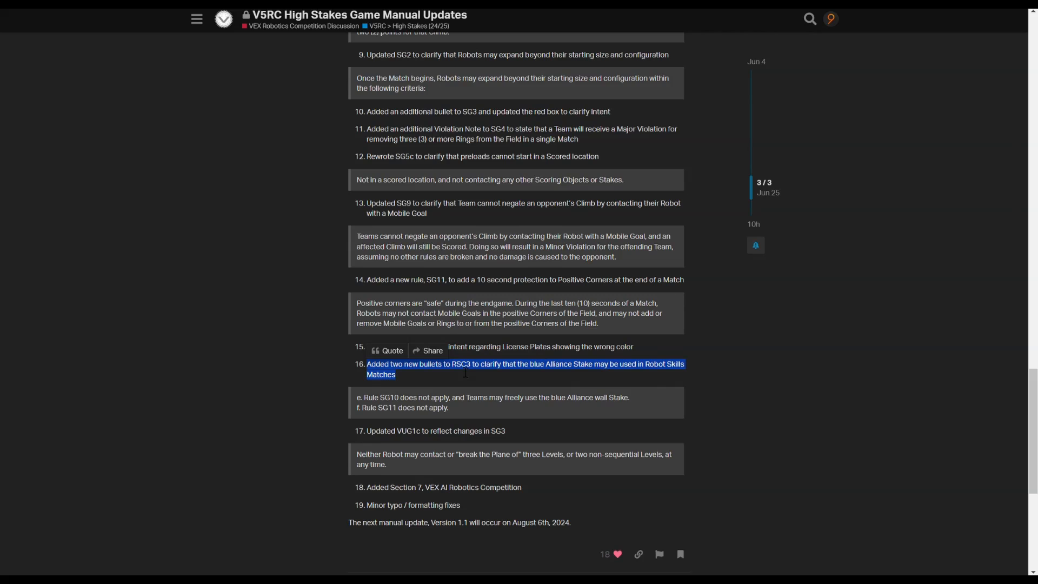
{"action": "mouse_move", "coordinate": [492, 415]}
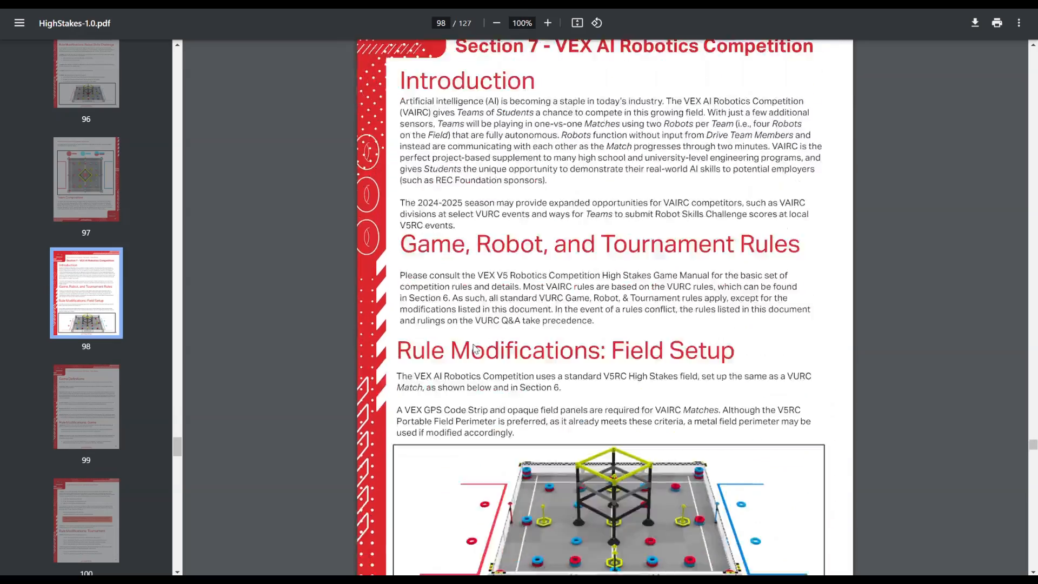
Step: Review Section 7's VEX AI Field Setup modifications in the 1.0 manual against changelog item 18
{"action": "scroll", "scroll_direction": "down", "scroll_amount": 3}
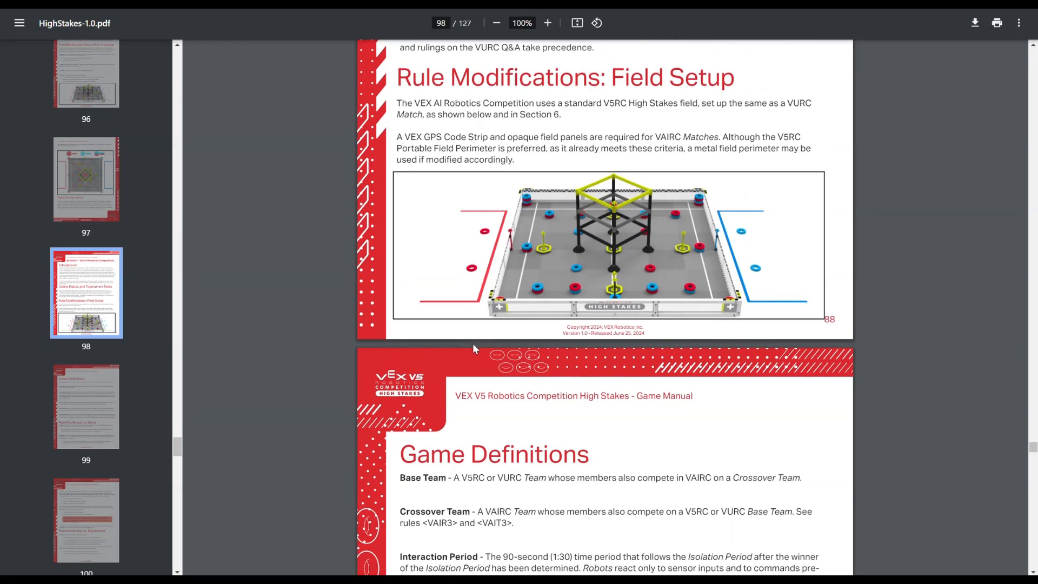
{"action": "scroll", "scroll_direction": "down", "scroll_amount": 3}
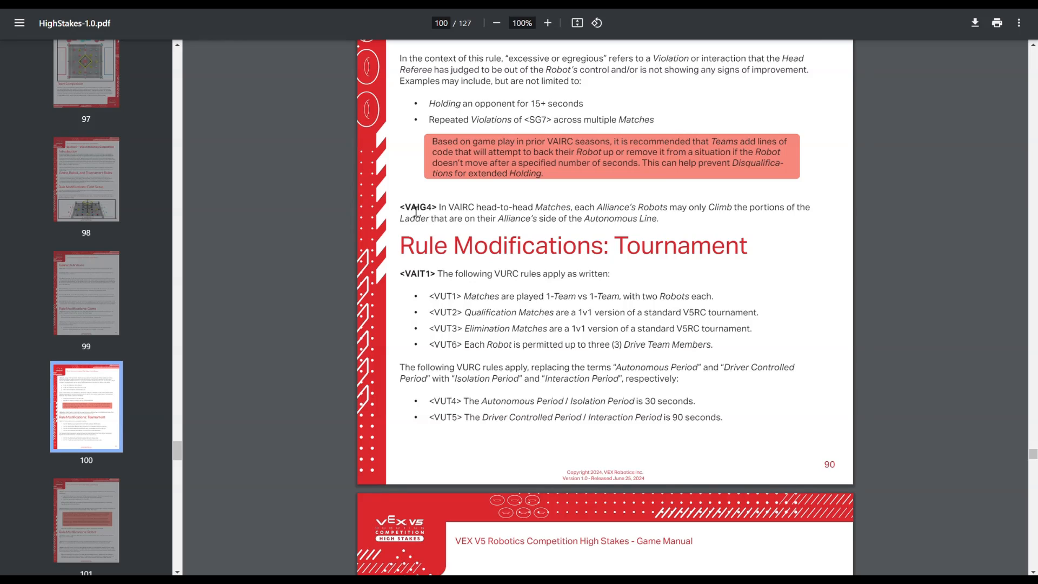
{"action": "left_click_drag", "start_coordinate": [400, 207], "coordinate": [711, 245]}
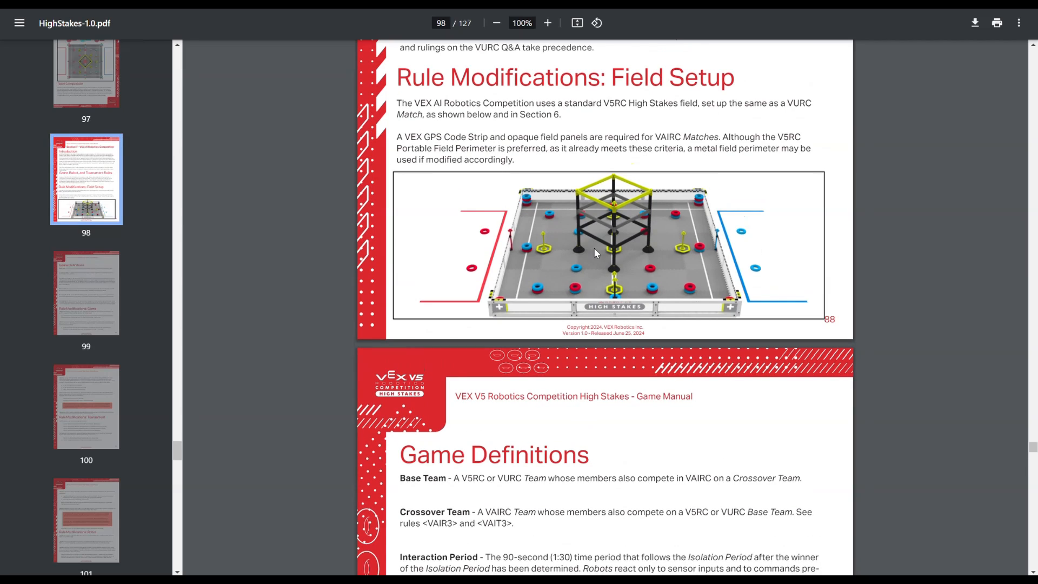
{"action": "mouse_move", "coordinate": [656, 227]}
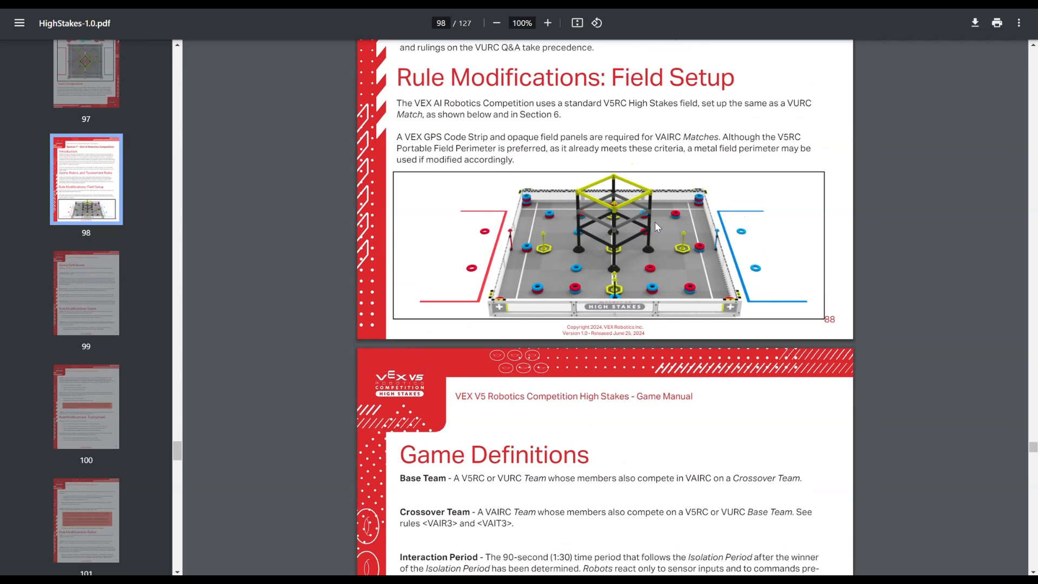
{"action": "mouse_move", "coordinate": [687, 179]}
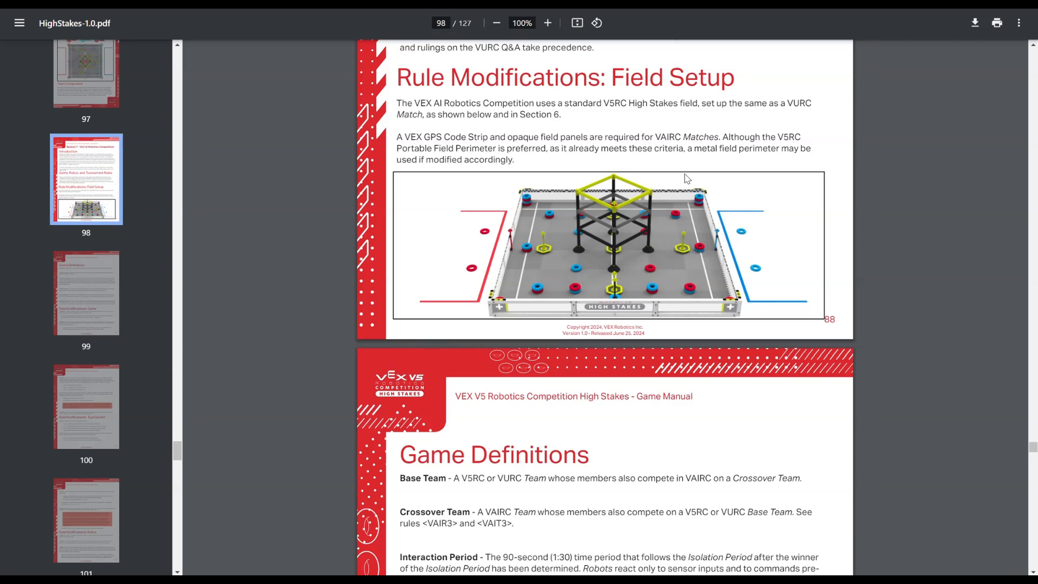
{"action": "mouse_move", "coordinate": [573, 277]}
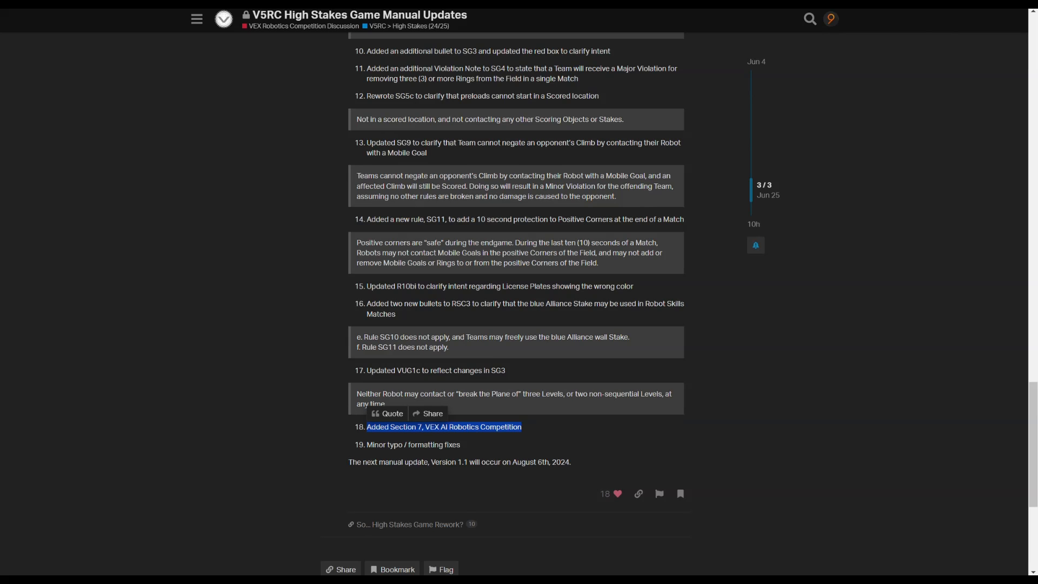
{"action": "left_click", "coordinate": [443, 427]}
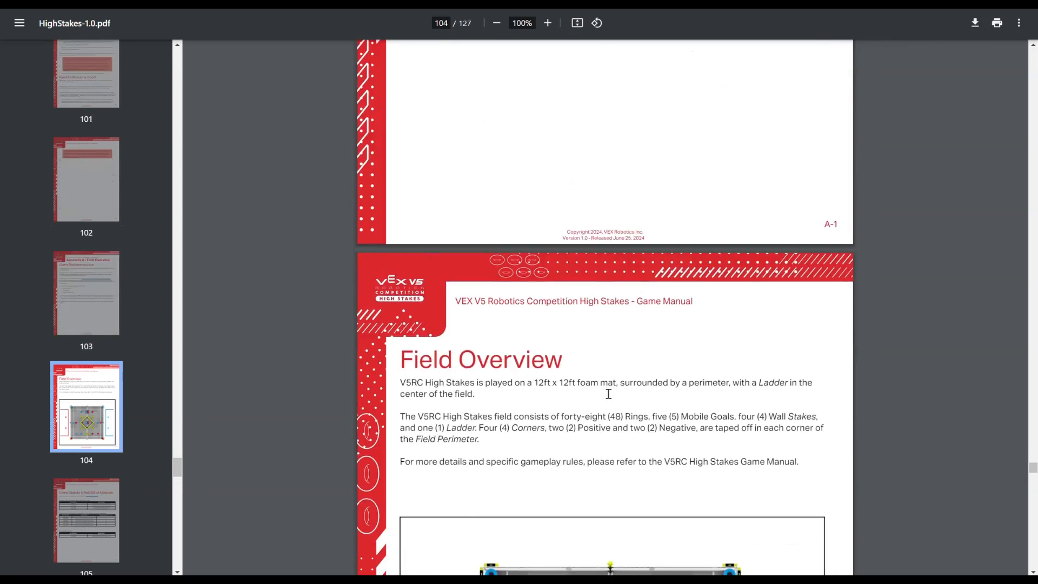
Step: Scroll to page 104 and examine the overhead Field Overview diagram on page A-2
{"action": "scroll", "scroll_direction": "down", "scroll_amount": 3}
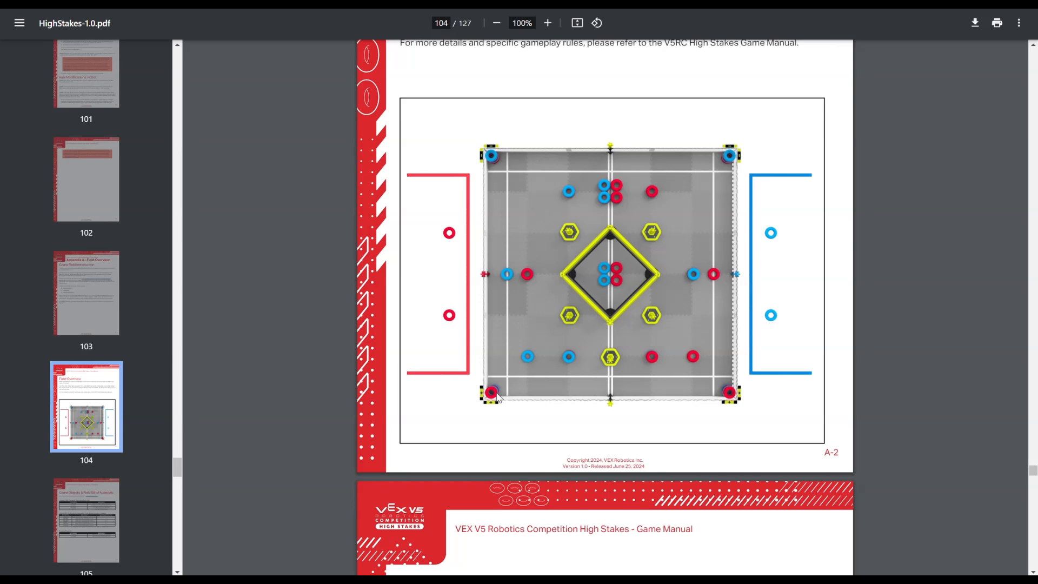
{"action": "mouse_move", "coordinate": [510, 400]}
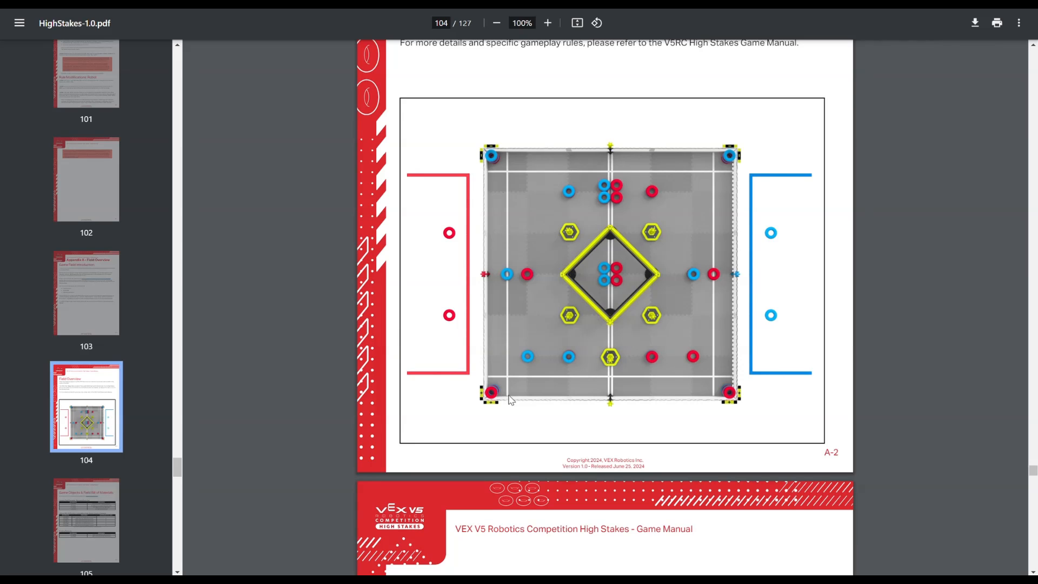
{"action": "mouse_move", "coordinate": [493, 391]}
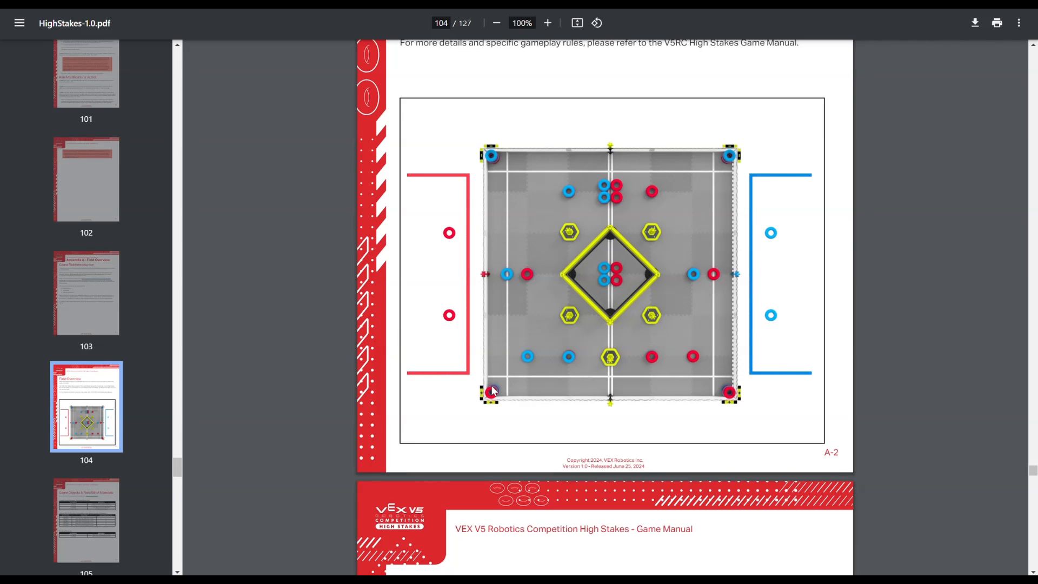
{"action": "mouse_move", "coordinate": [502, 387]}
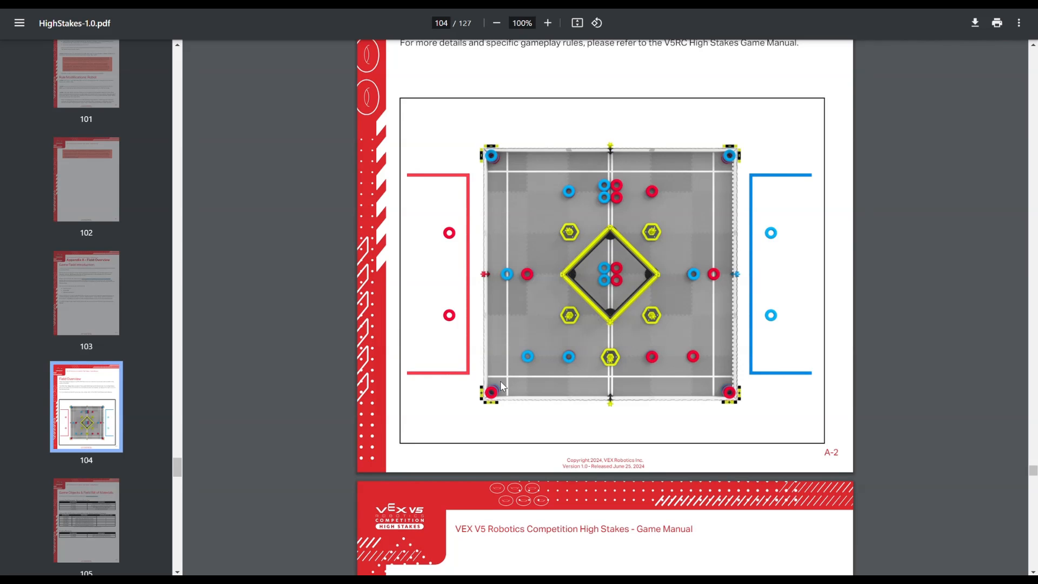
{"action": "mouse_move", "coordinate": [739, 405]}
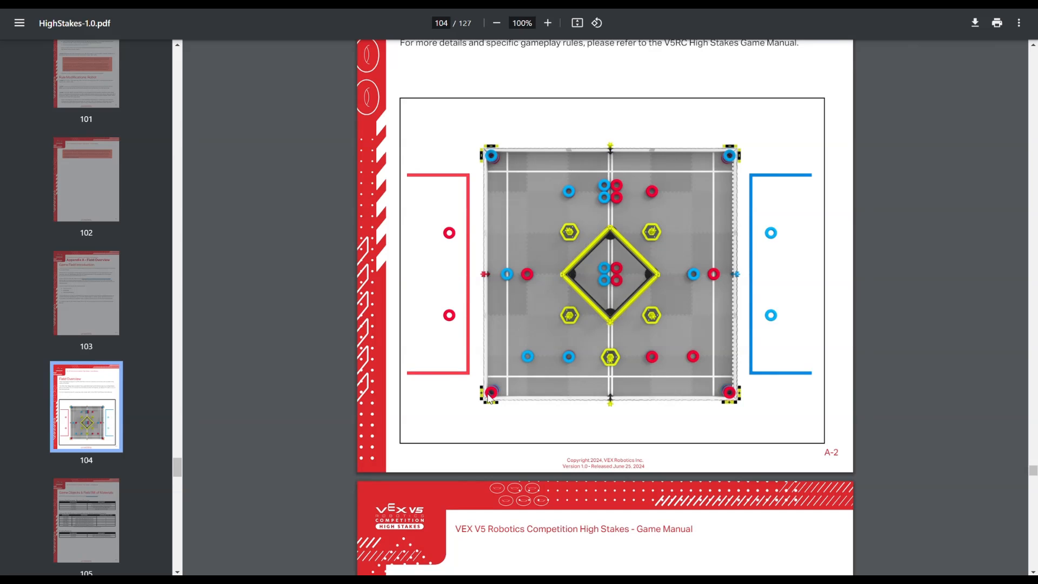
{"action": "mouse_move", "coordinate": [579, 268]}
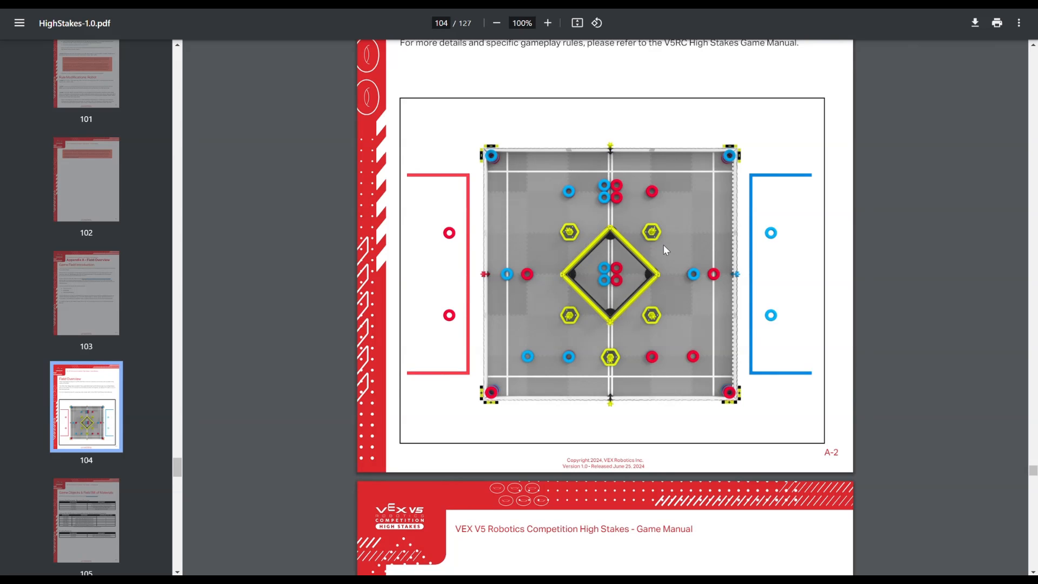
{"action": "mouse_move", "coordinate": [667, 248]}
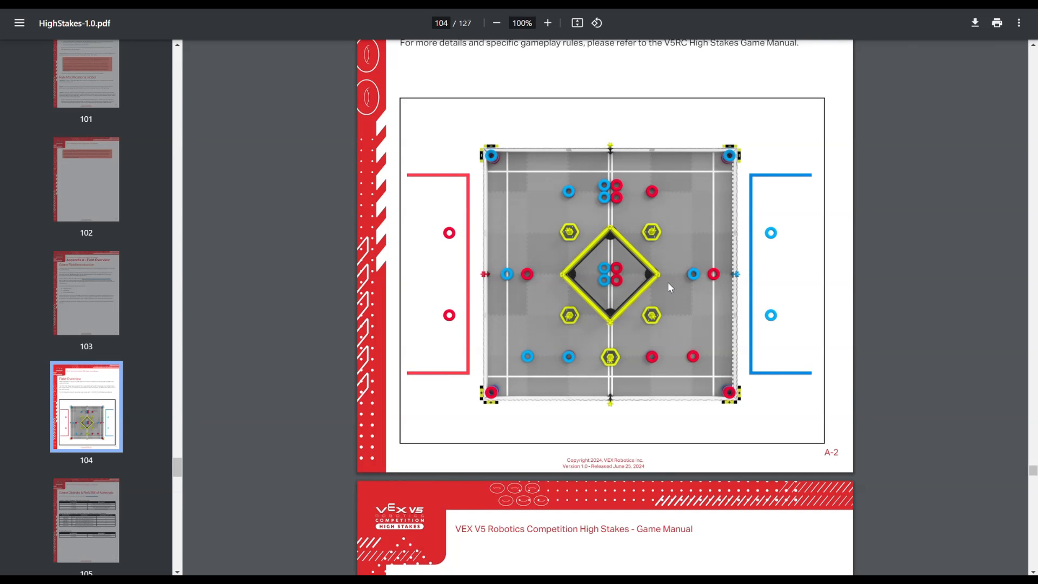
{"action": "mouse_move", "coordinate": [641, 361]}
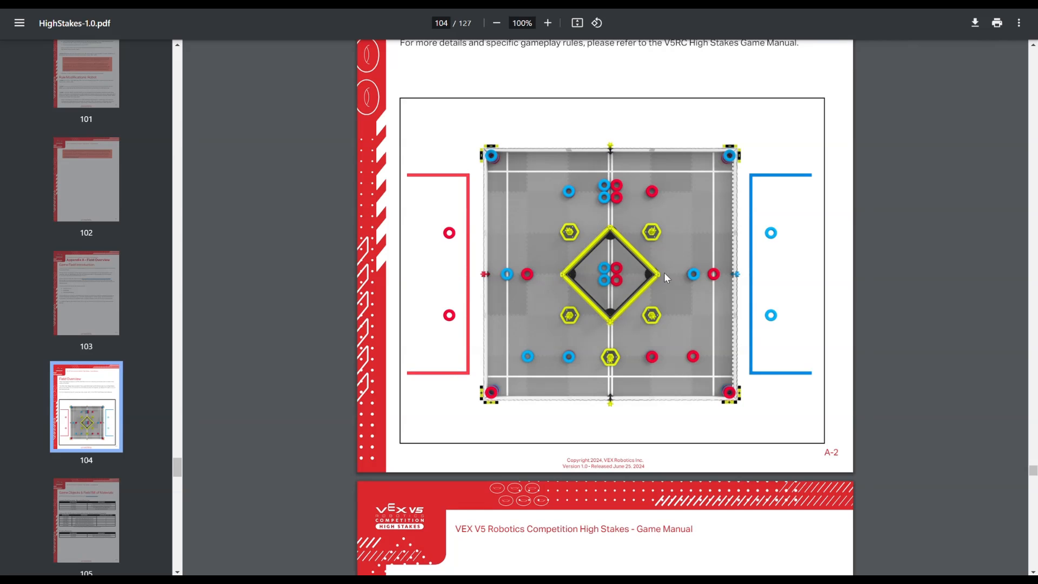
{"action": "mouse_move", "coordinate": [582, 169]}
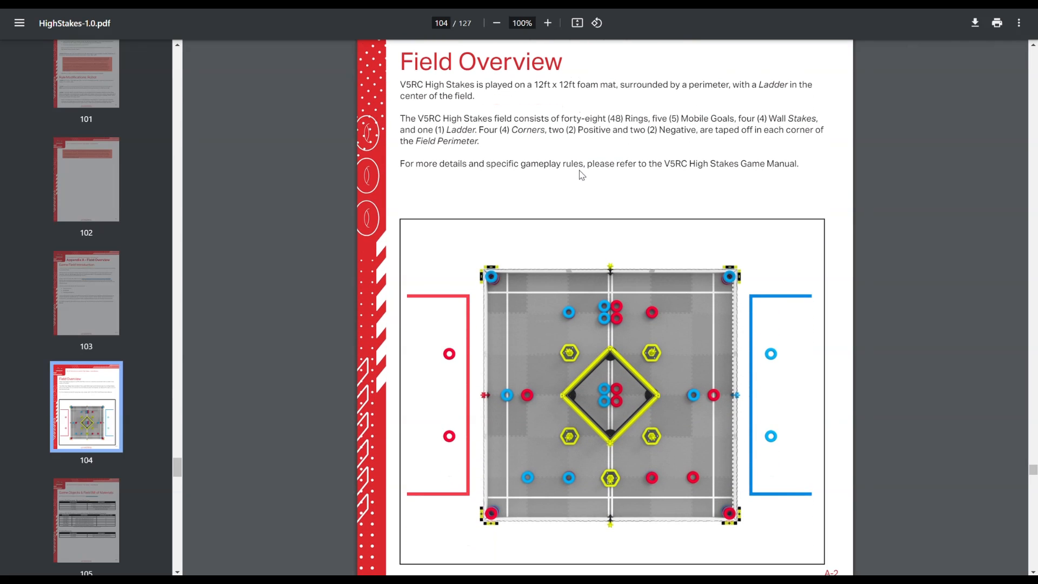
{"action": "scroll", "scroll_direction": "down", "scroll_amount": 3}
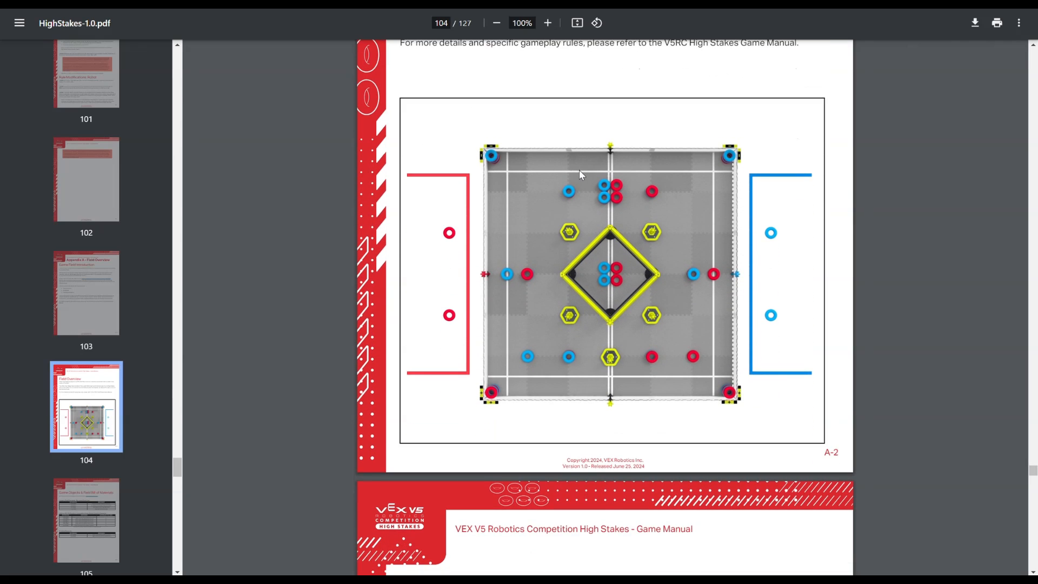
{"action": "mouse_move", "coordinate": [794, 294]}
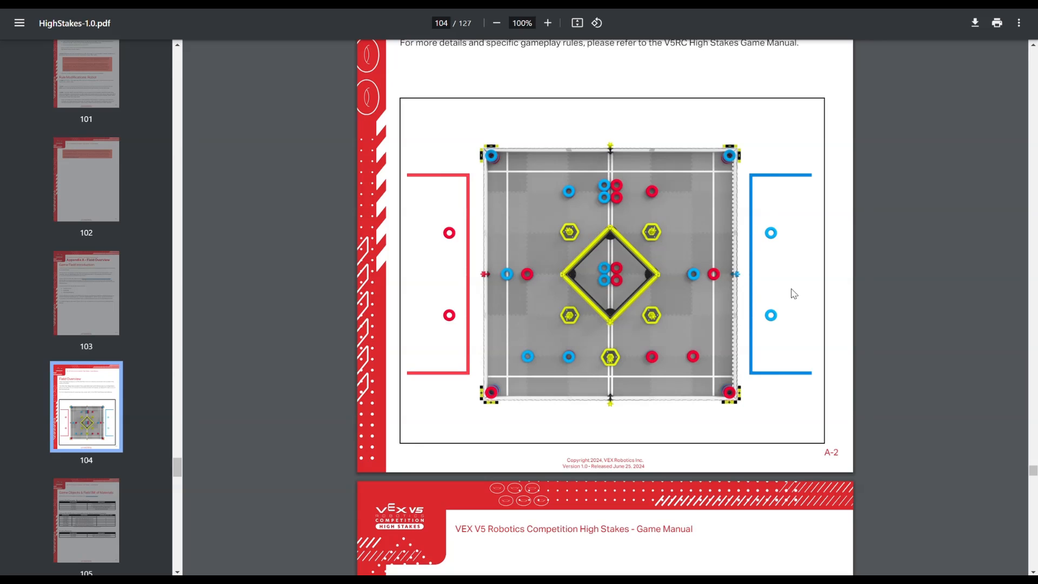